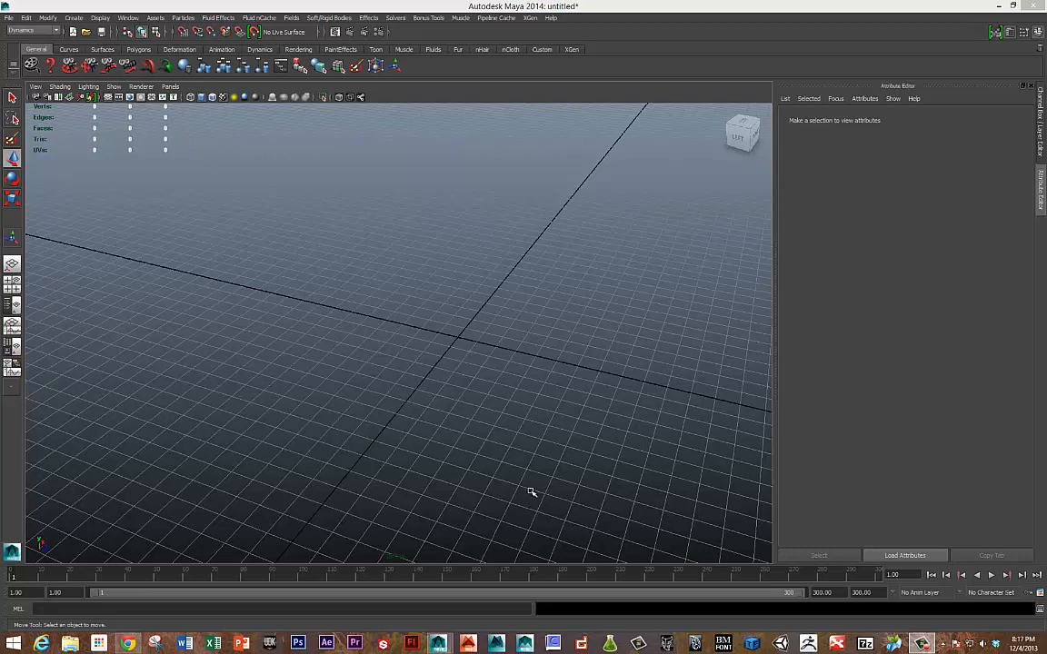
mouse_move(530, 489)
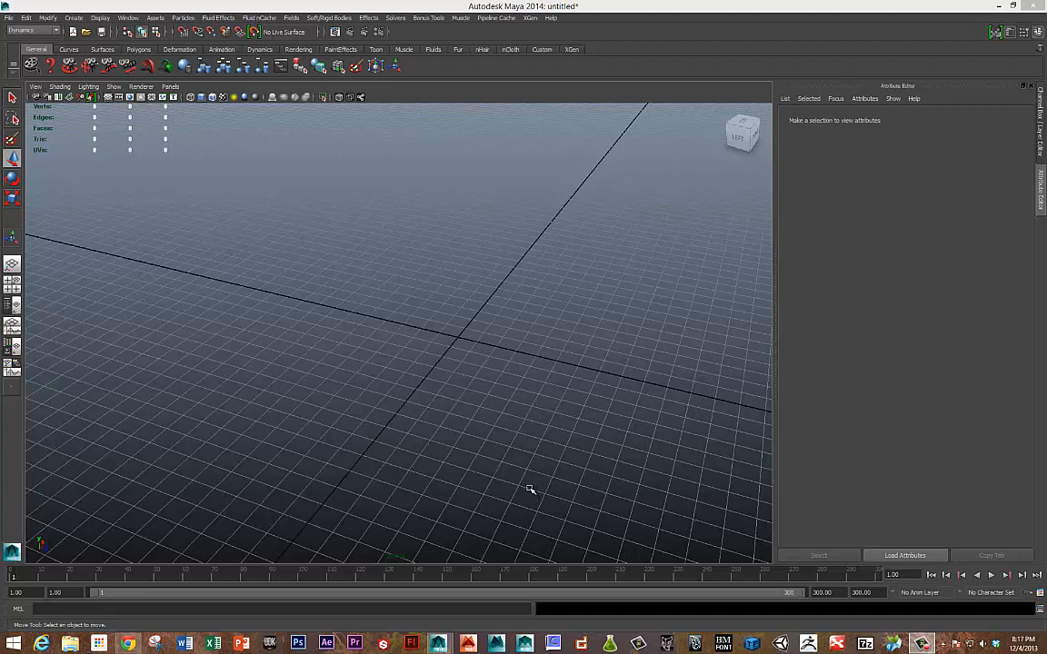
Step: Orbit the perspective view around the empty grid
left_click_drag(530, 489, 507, 388)
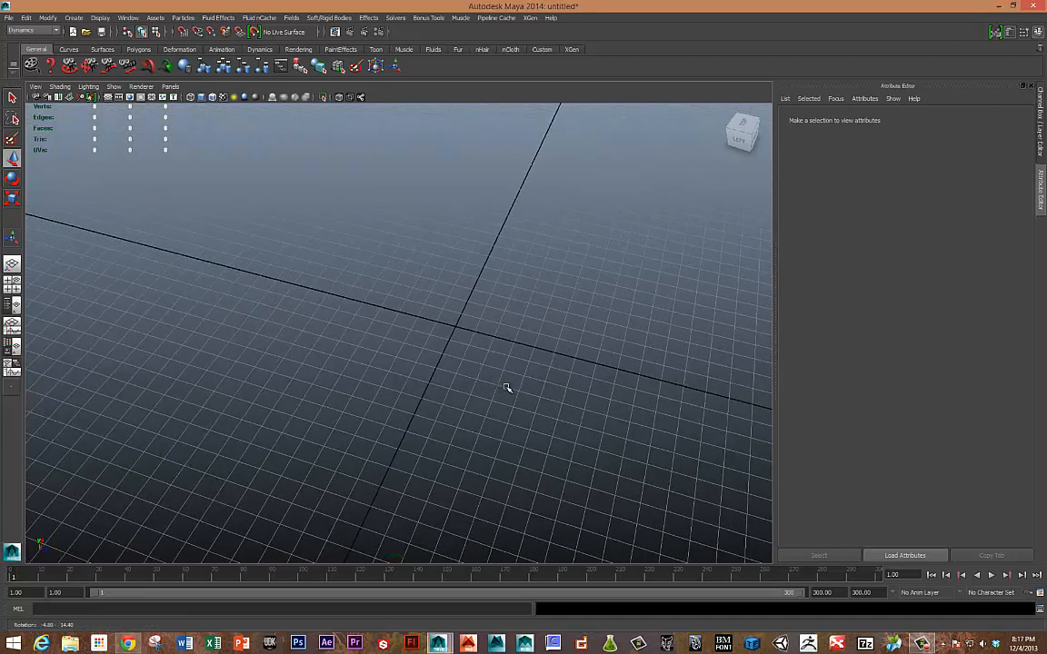
mouse_move(570, 354)
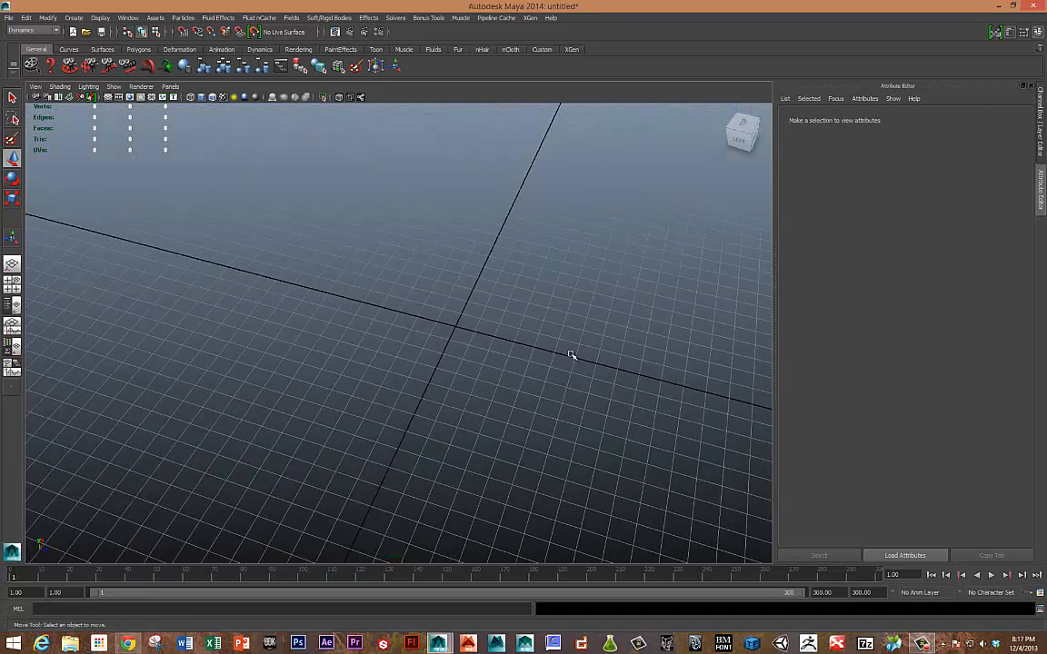
mouse_move(464, 321)
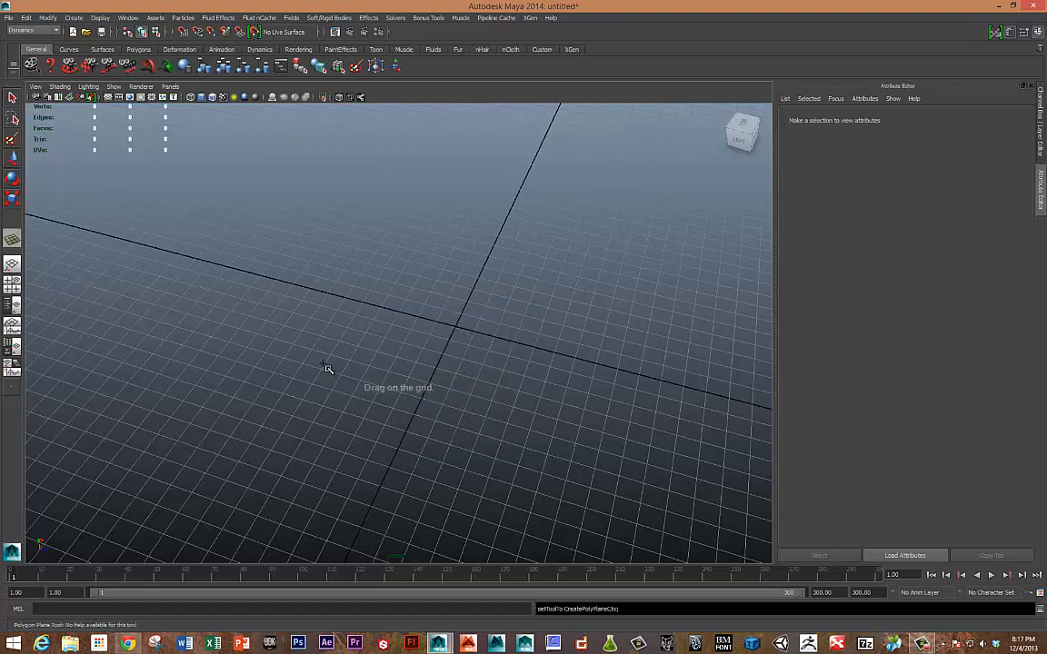
Step: Draw a large polygon plane, give it 13 by 13 subdivisions, and enter vertex editing
left_click_drag(327, 368, 653, 234)
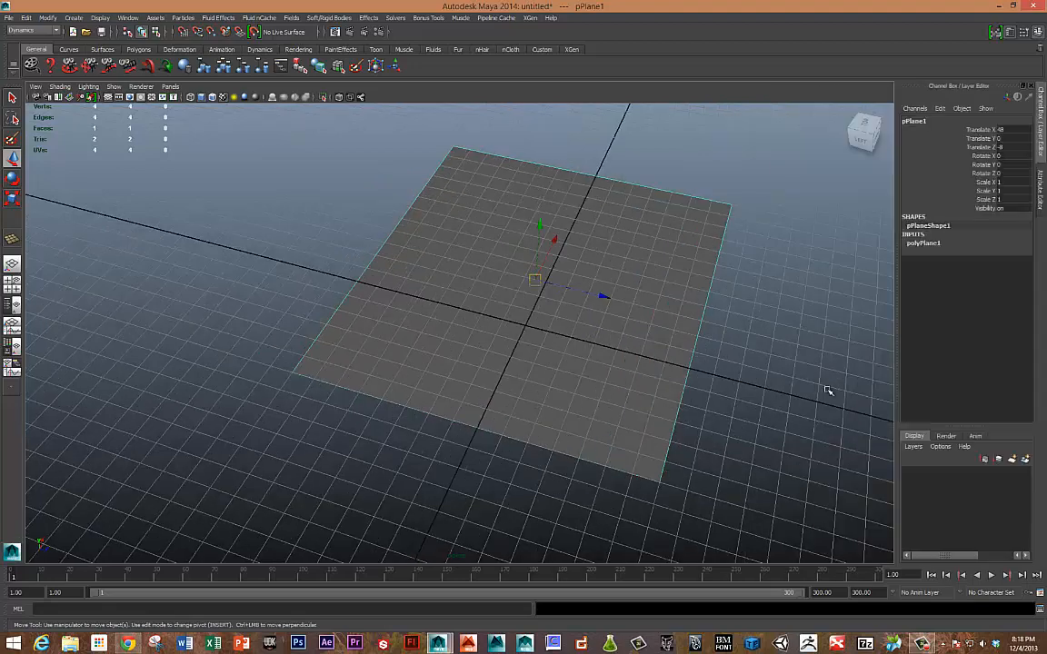
left_click(924, 242)
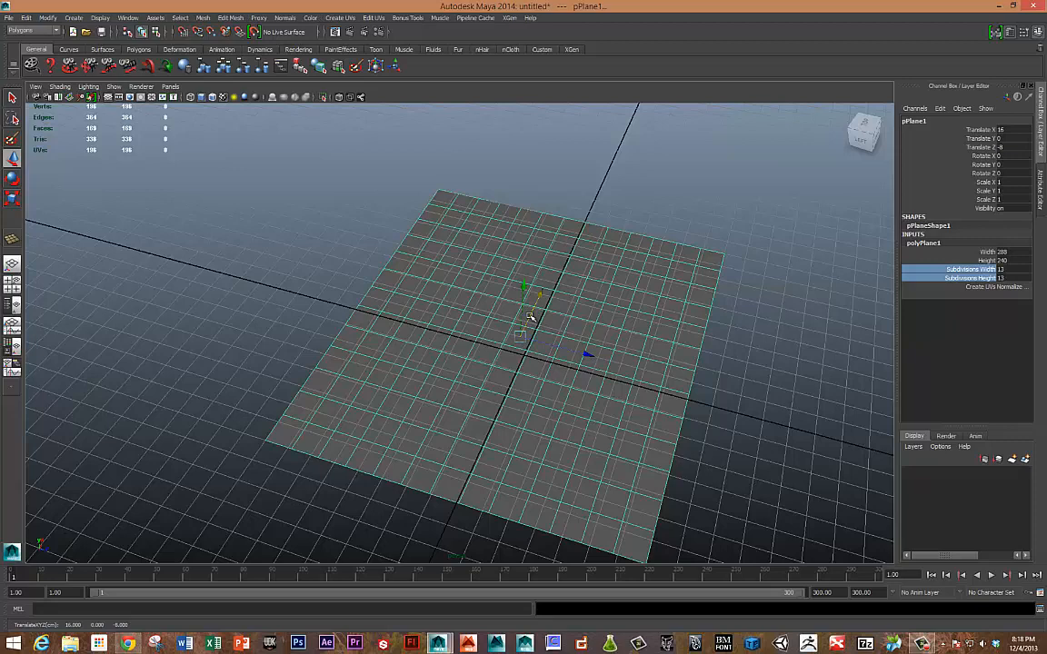
left_click(230, 17)
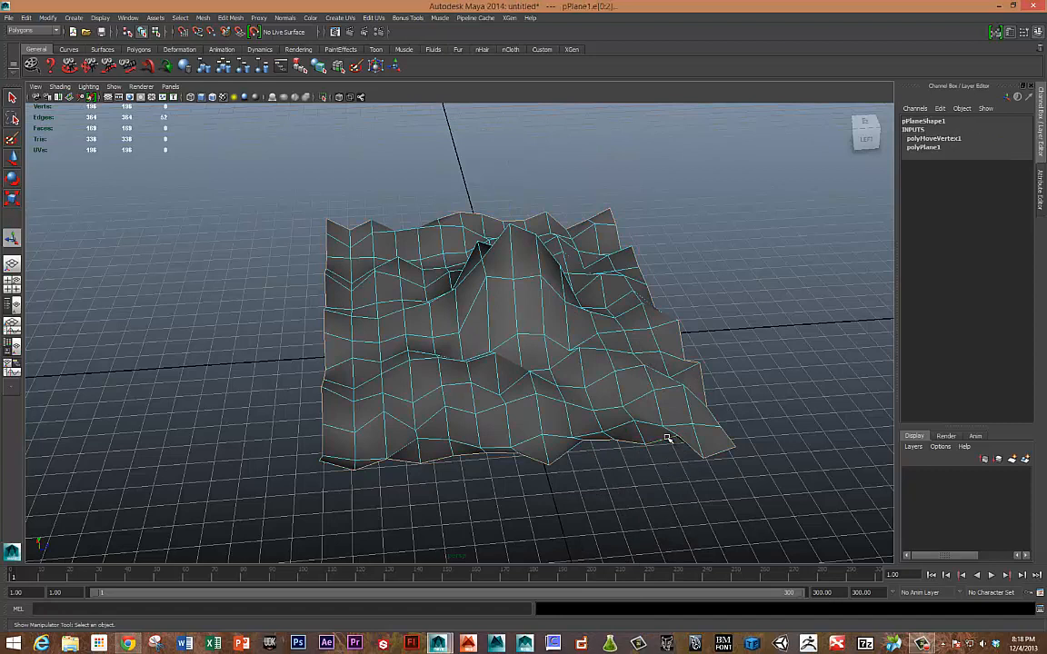
Step: Pull the central peak vertex up into a tall spike, then return to object mode
left_click(495, 273)
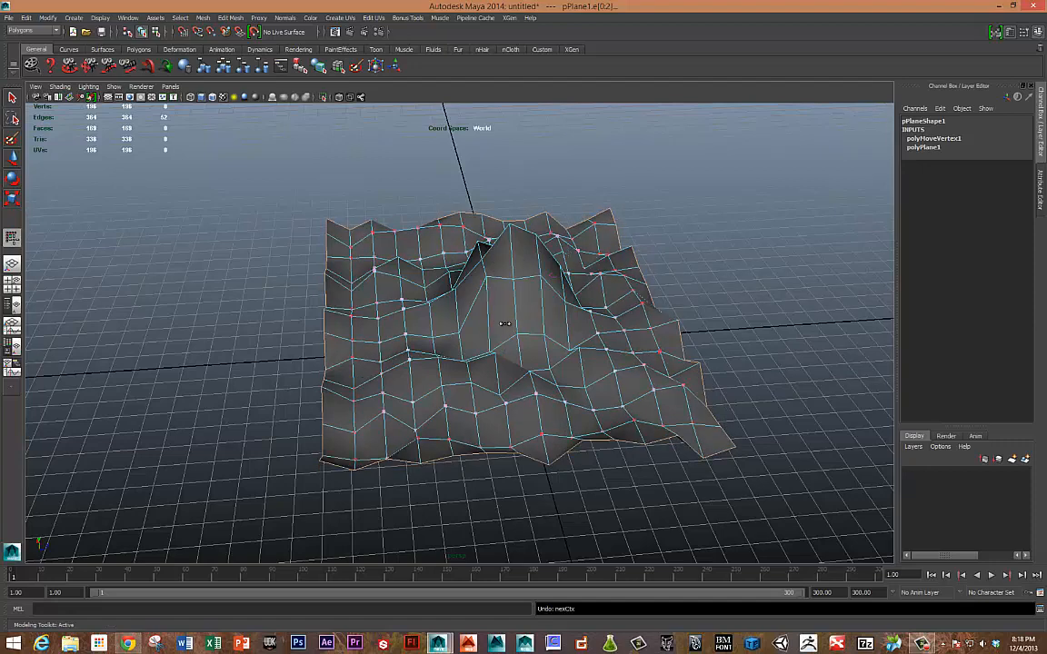
left_click(499, 320)
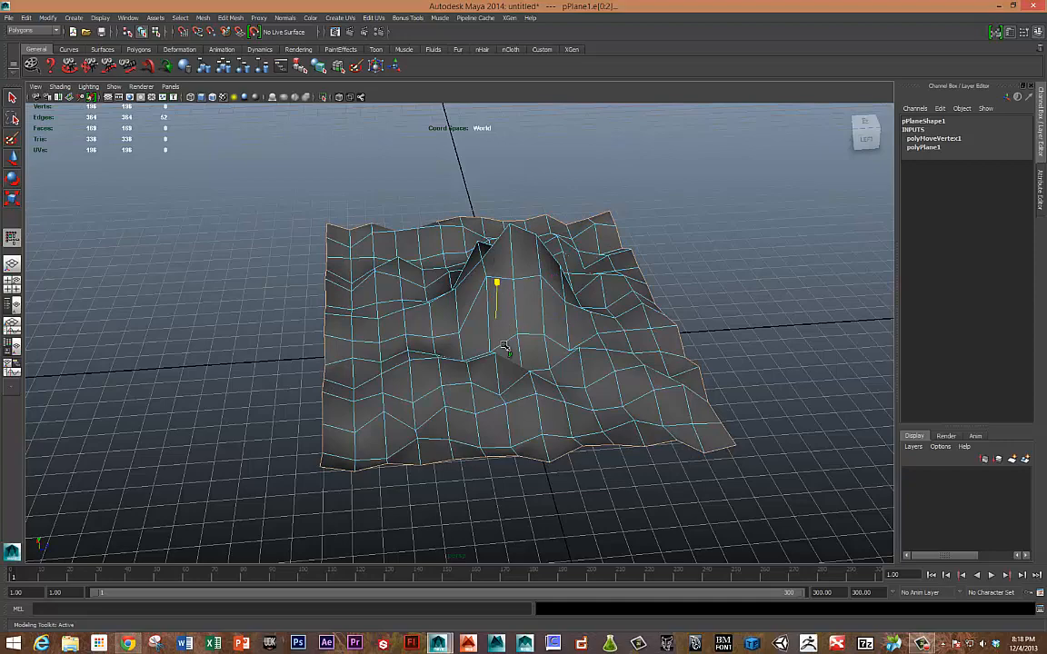
left_click_drag(497, 281, 495, 316)
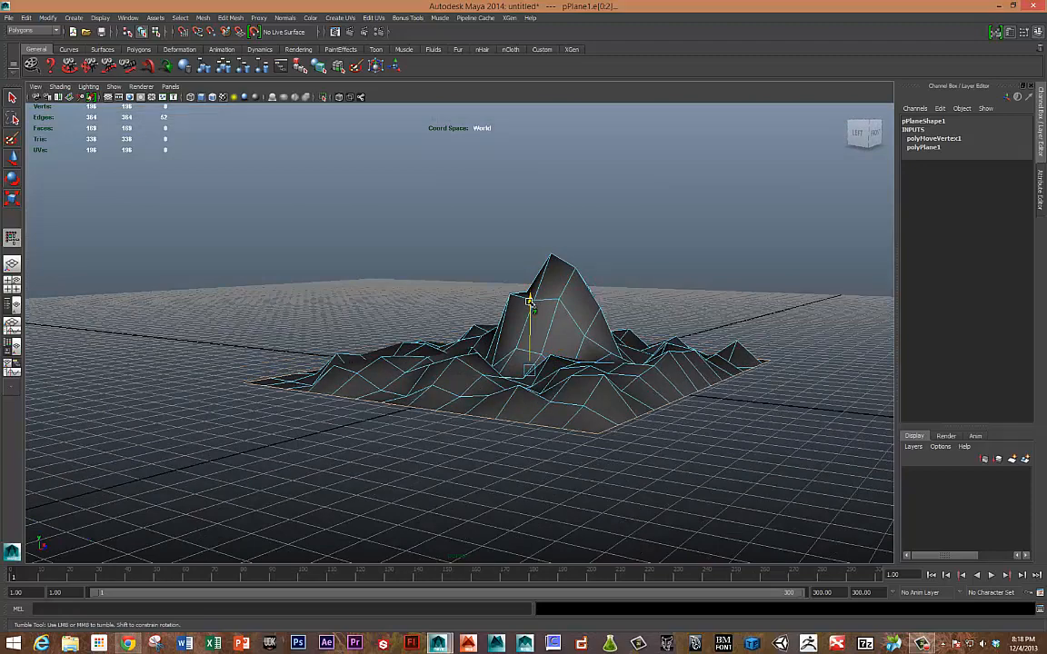
right_click(518, 325)
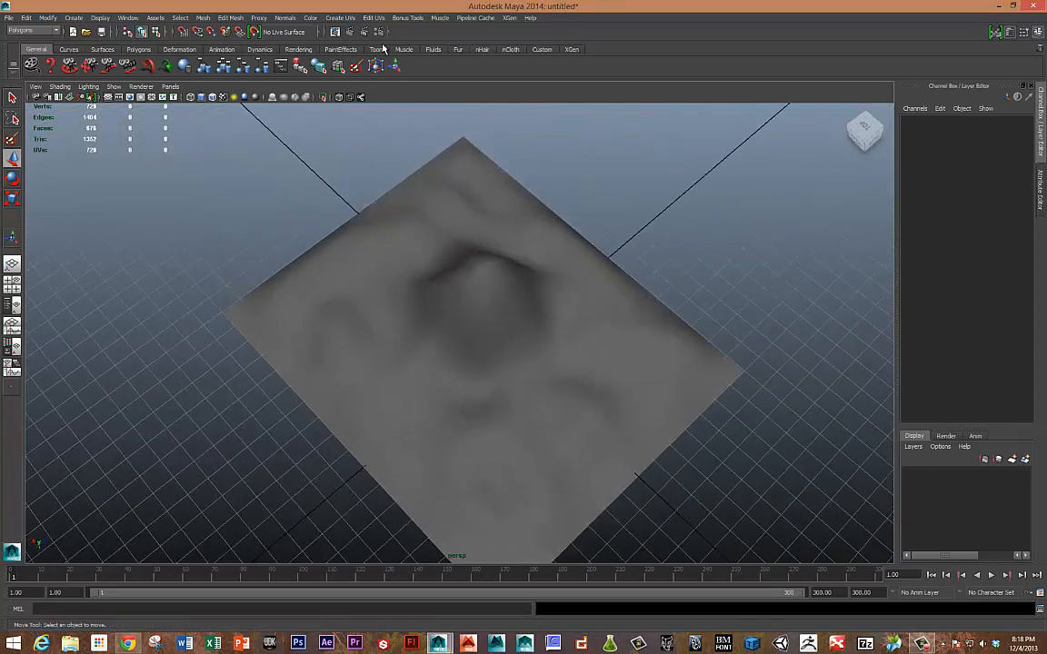
Step: Apply a planar UV projection to the terrain
left_click(372, 17)
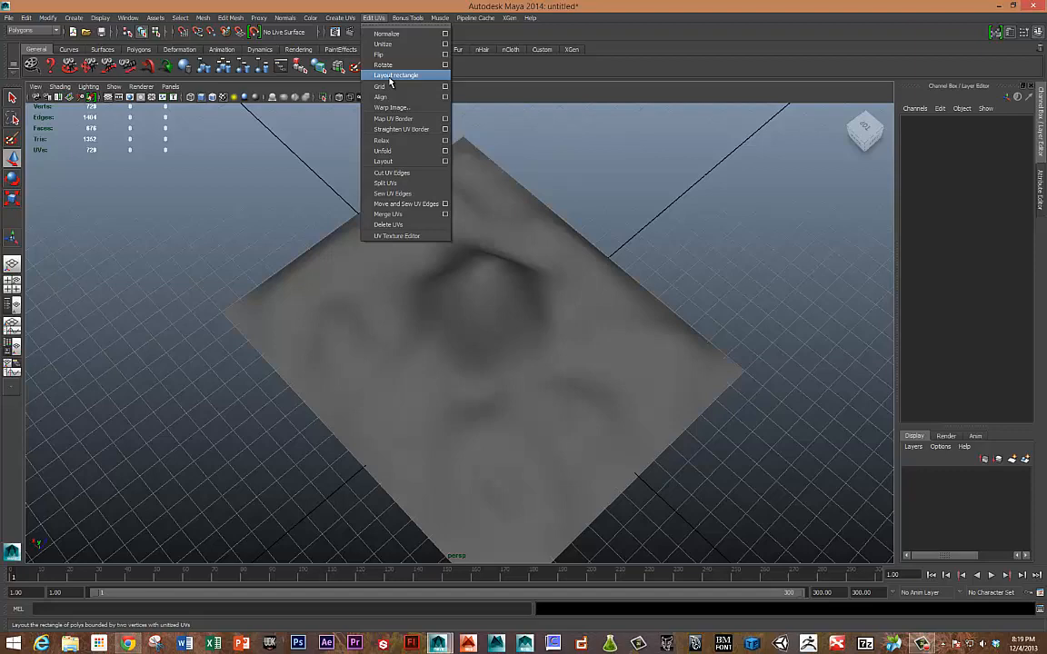
left_click(396, 75)
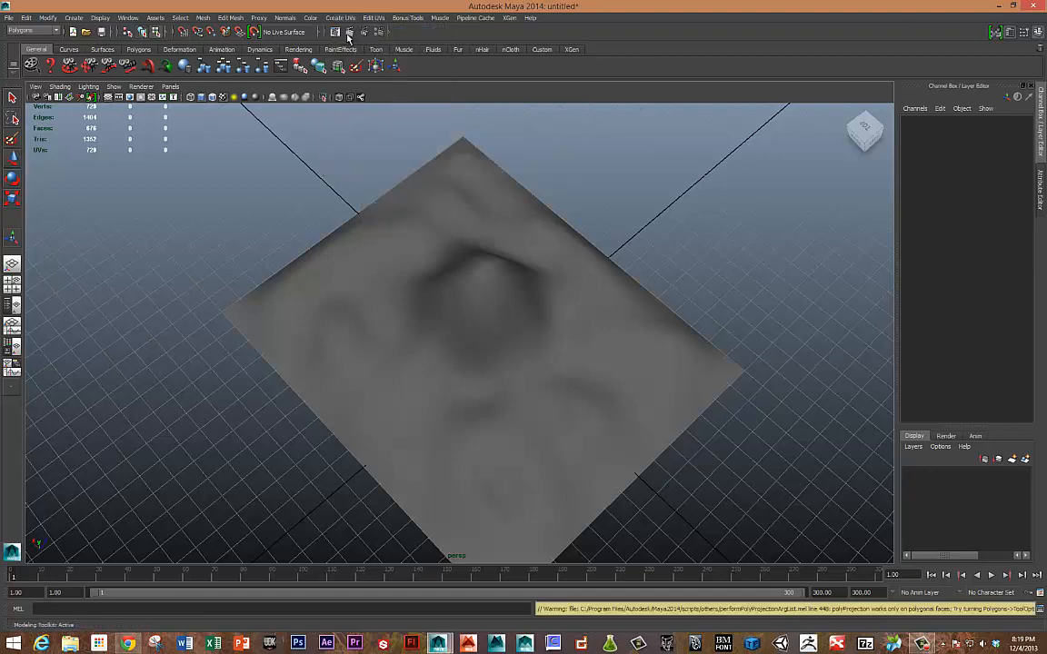
right_click(524, 271)
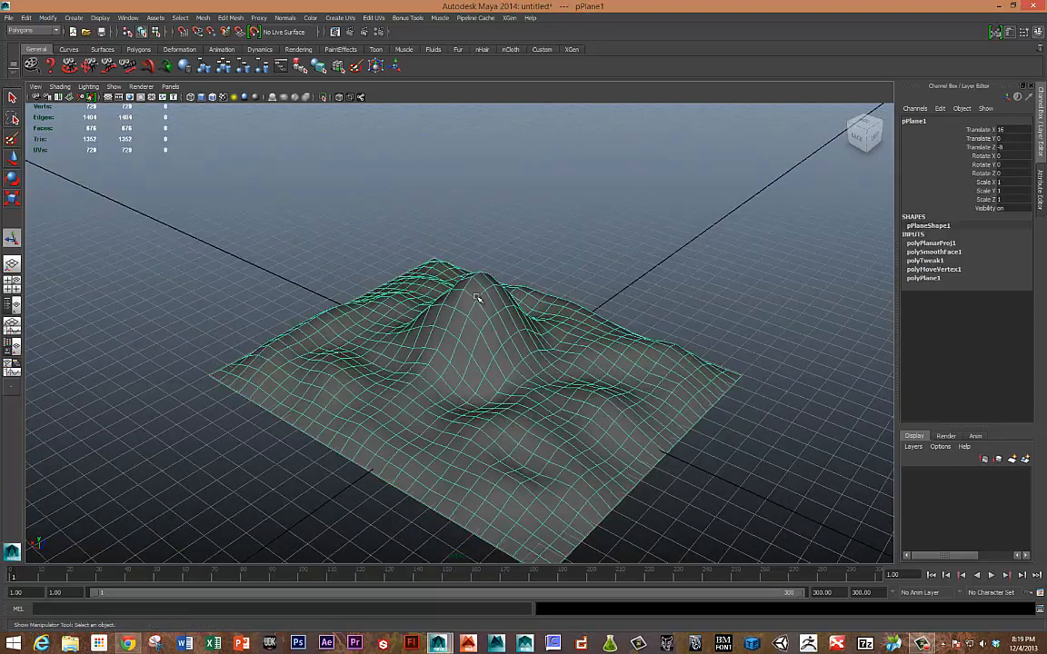
Step: Push the summit vertex down into a crater and reselect the whole terrain mesh
left_click_drag(477, 300, 536, 316)
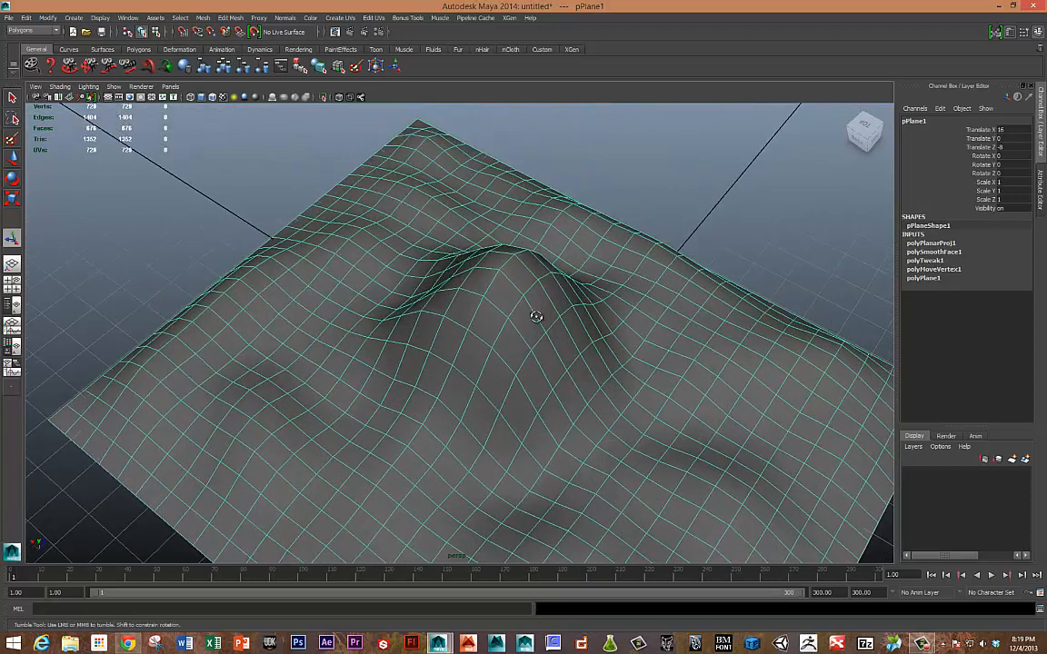
left_click_drag(536, 316, 523, 259)
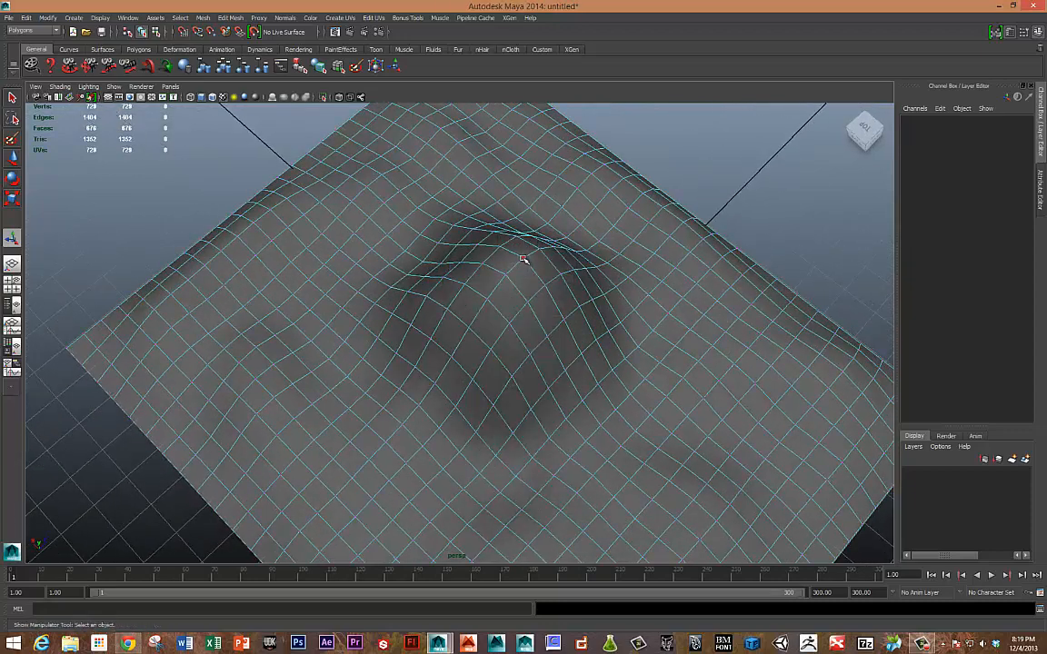
left_click(522, 262)
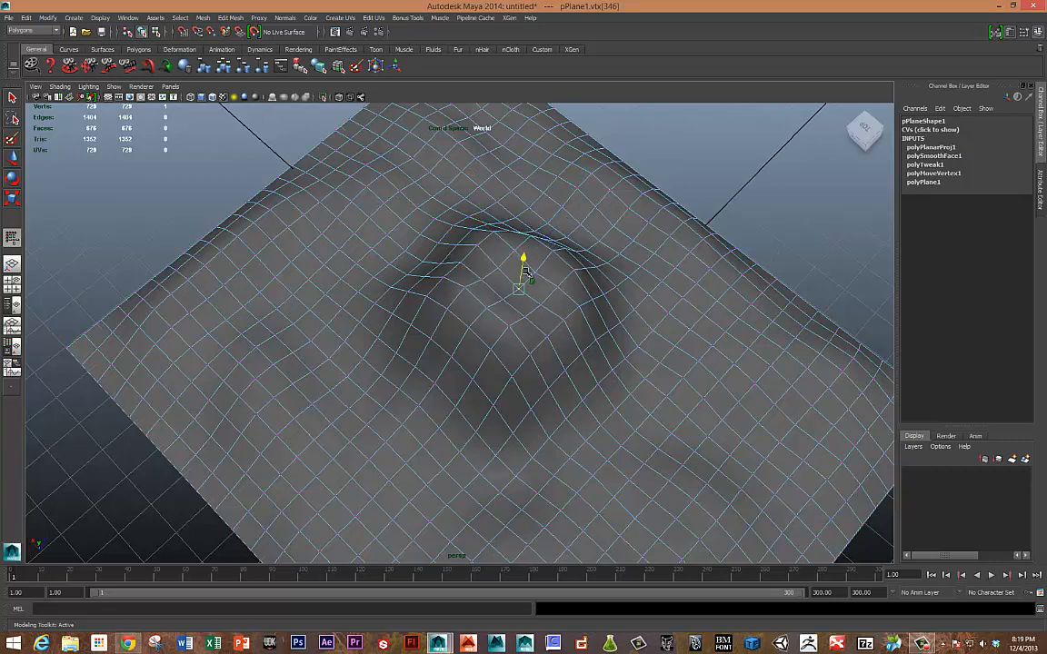
left_click_drag(522, 272, 522, 227)
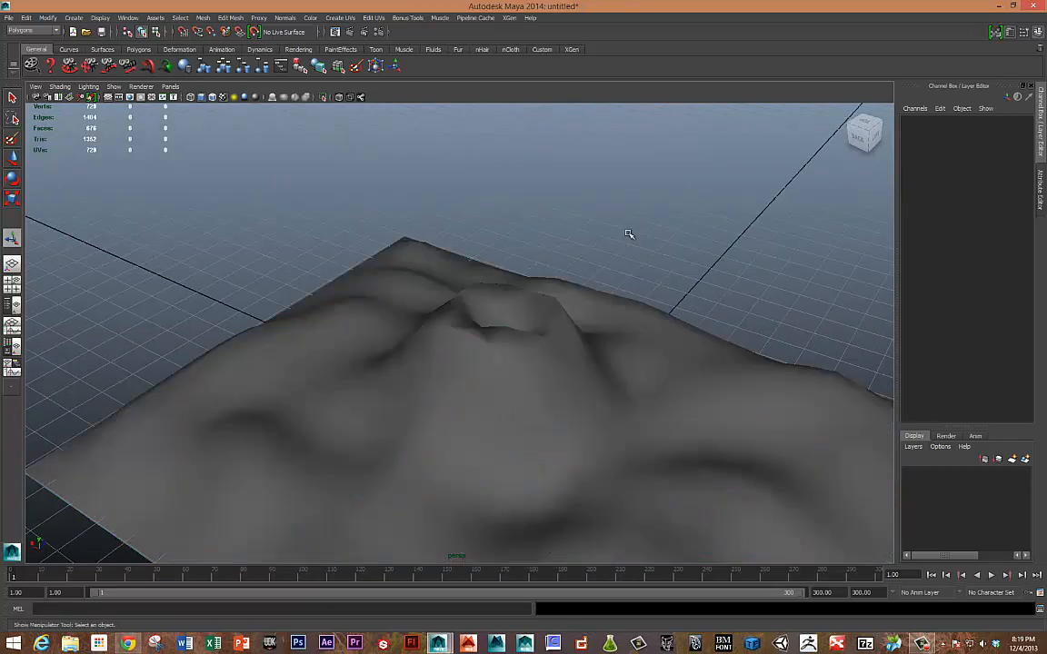
right_click(630, 235)
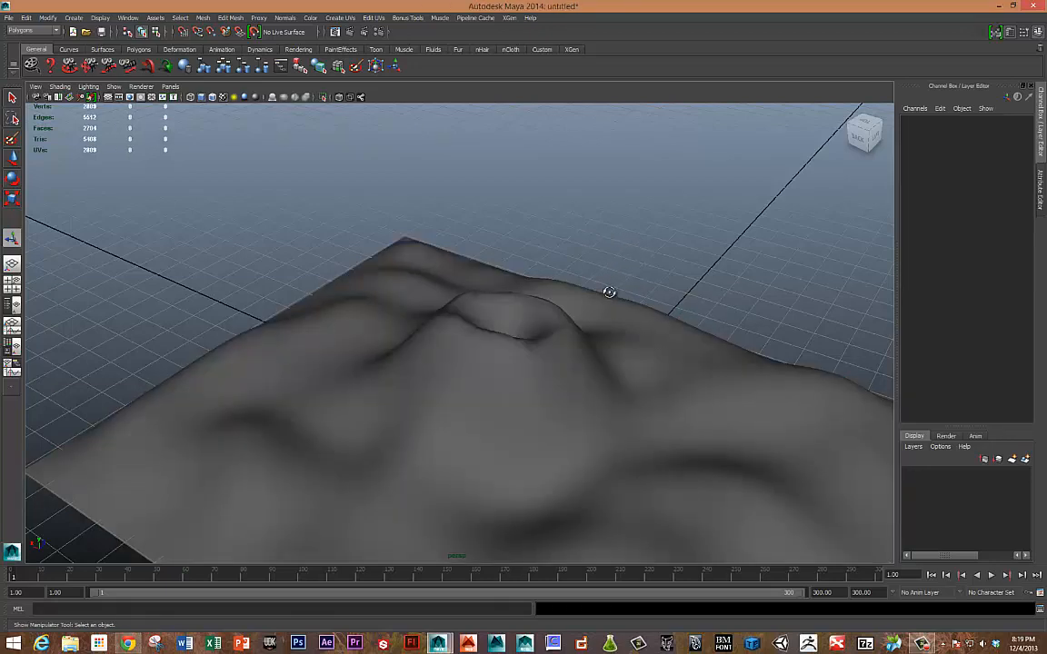
left_click_drag(609, 292, 627, 270)
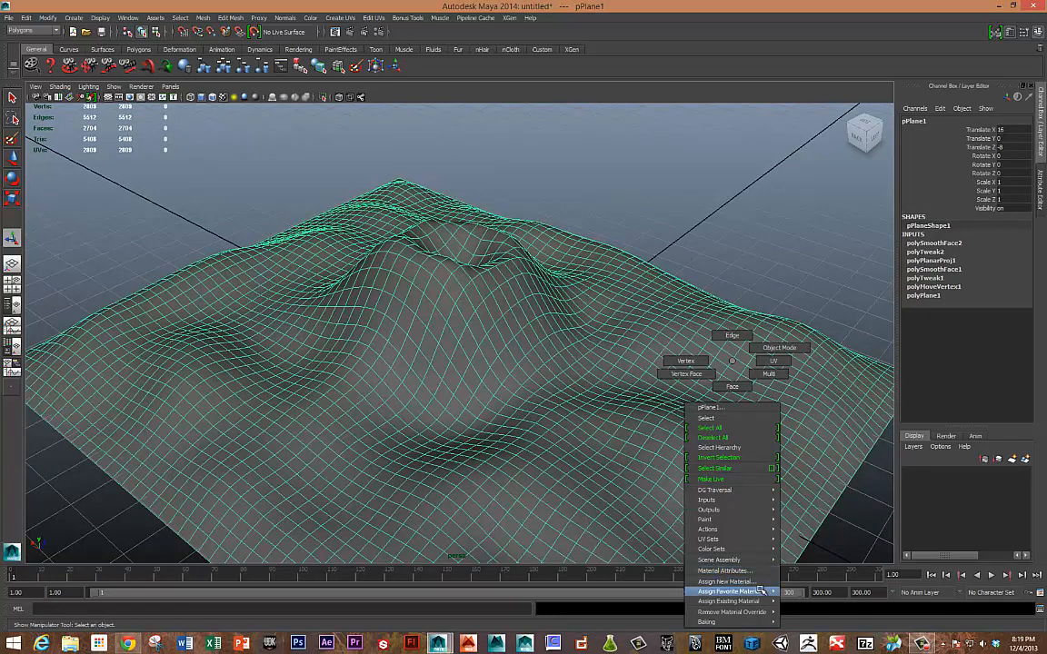
Step: Assign a new Lambert material (lambert4) to the terrain and show its attributes
left_click(727, 592)
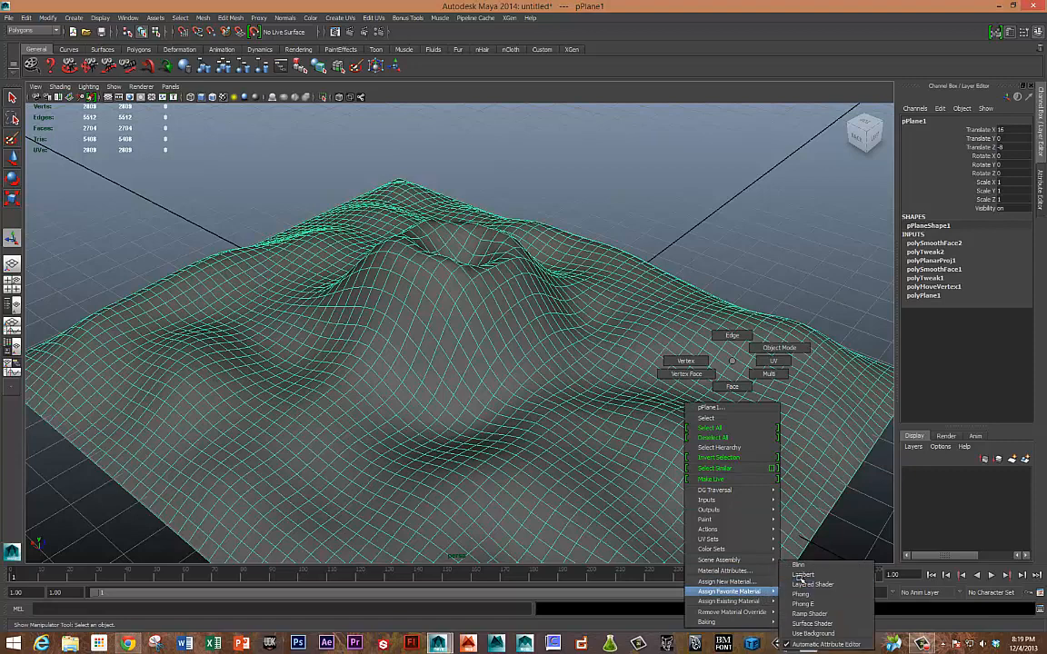
left_click(803, 575)
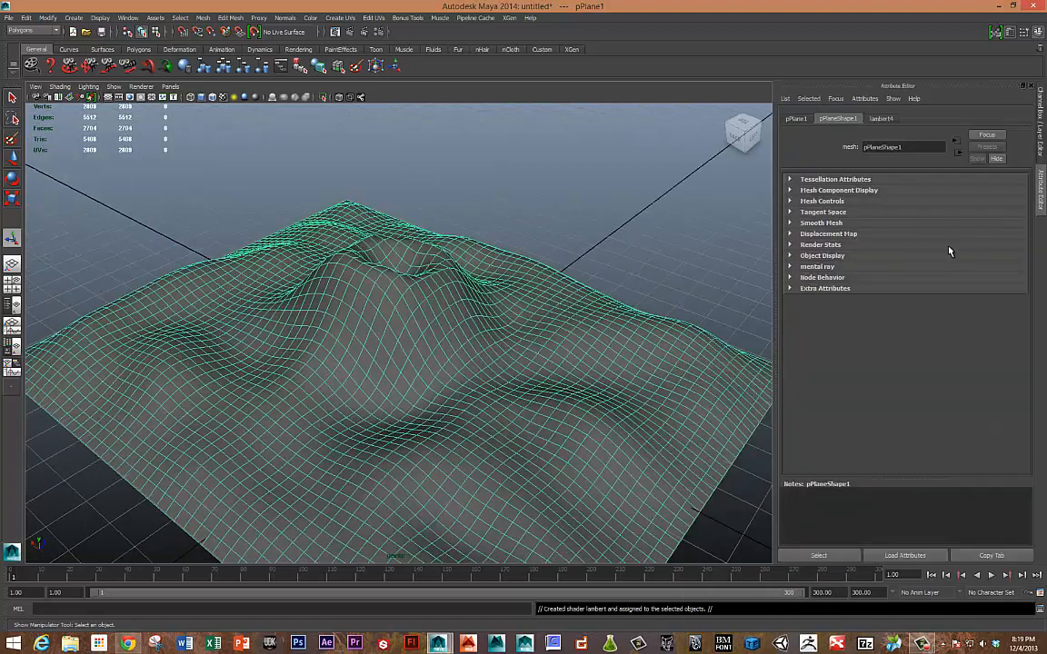
left_click(880, 118)
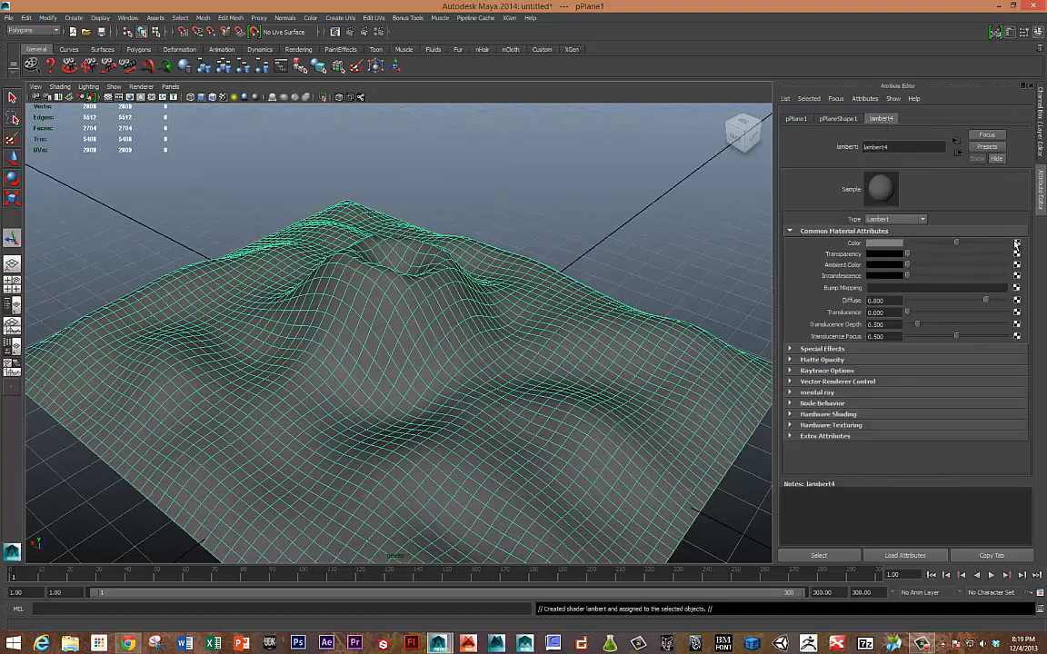
Step: Connect a circular ramp texture to the material's colour
left_click(1016, 242)
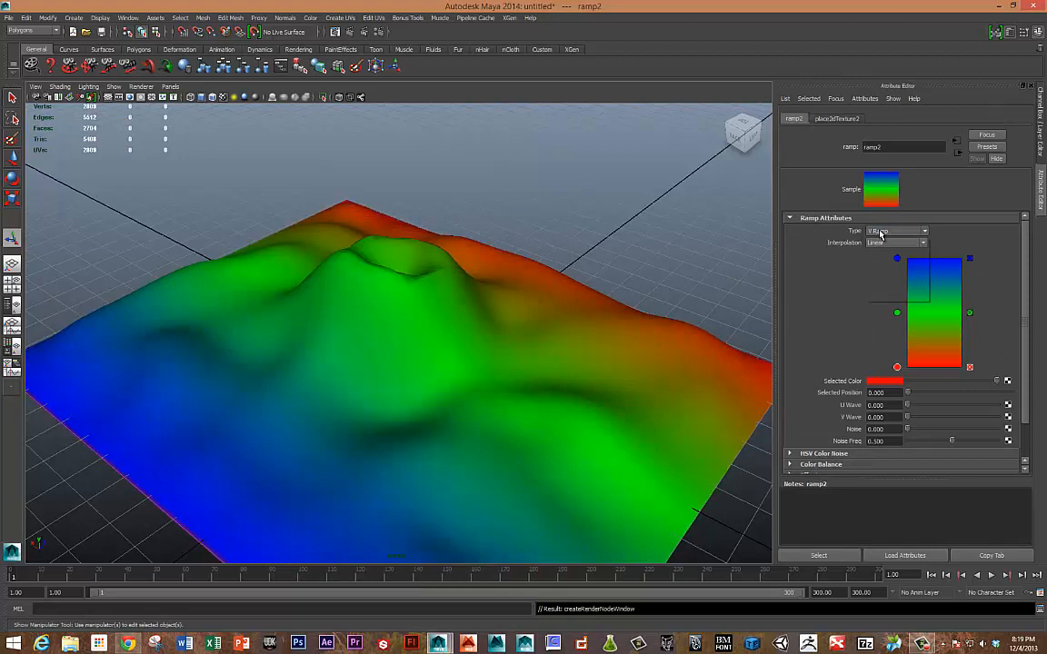
left_click(897, 230)
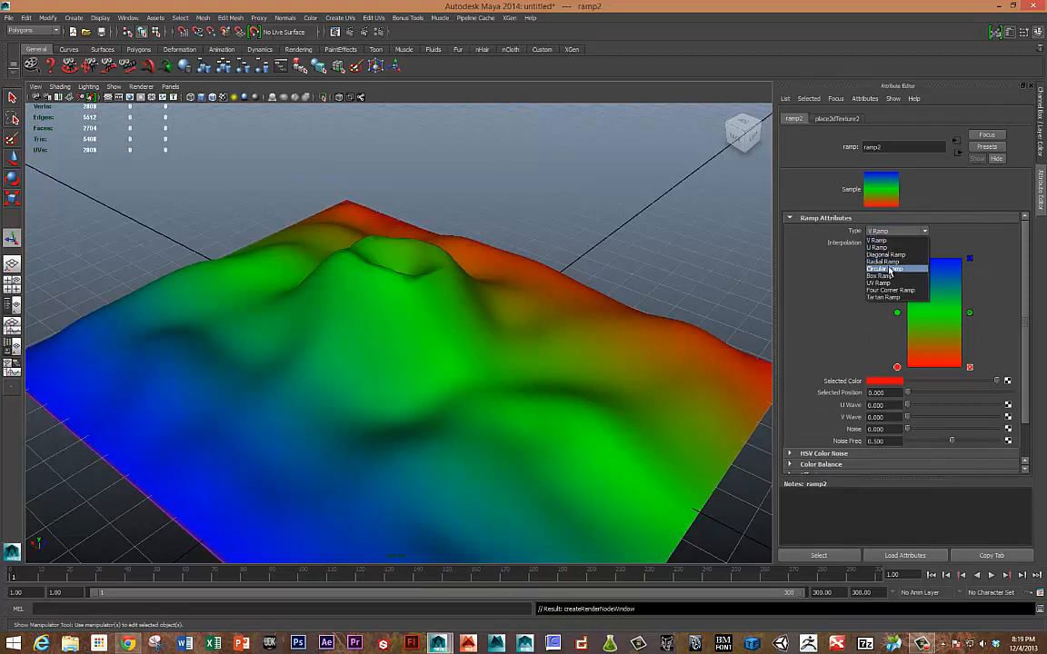
left_click(890, 267)
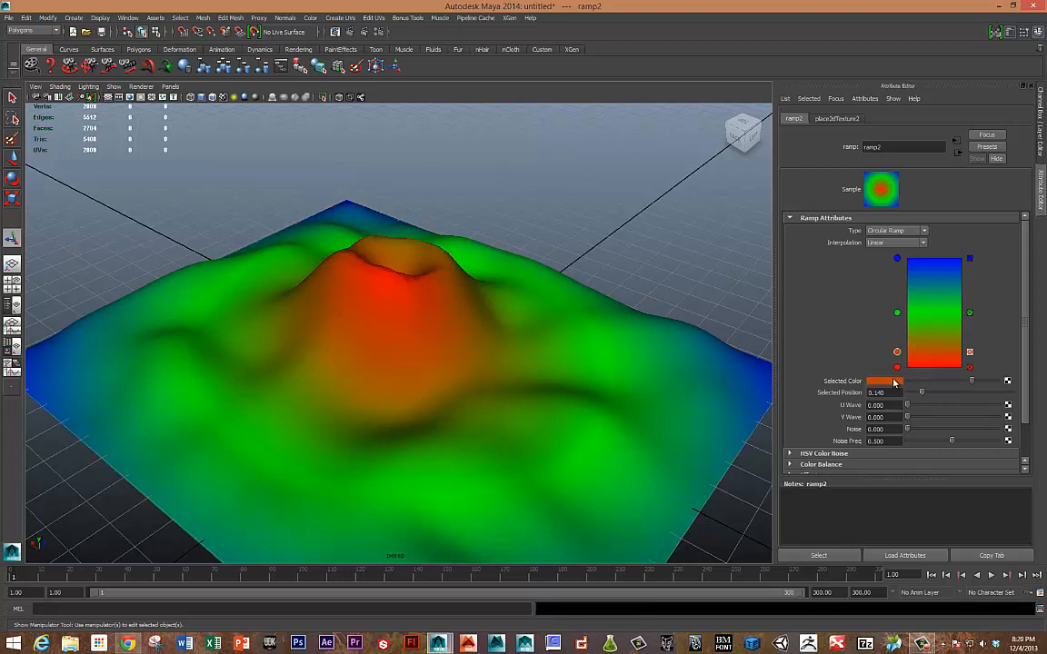
Step: Recolour the ramp entries orange and black, moving the black band toward the orange core
left_click(880, 381)
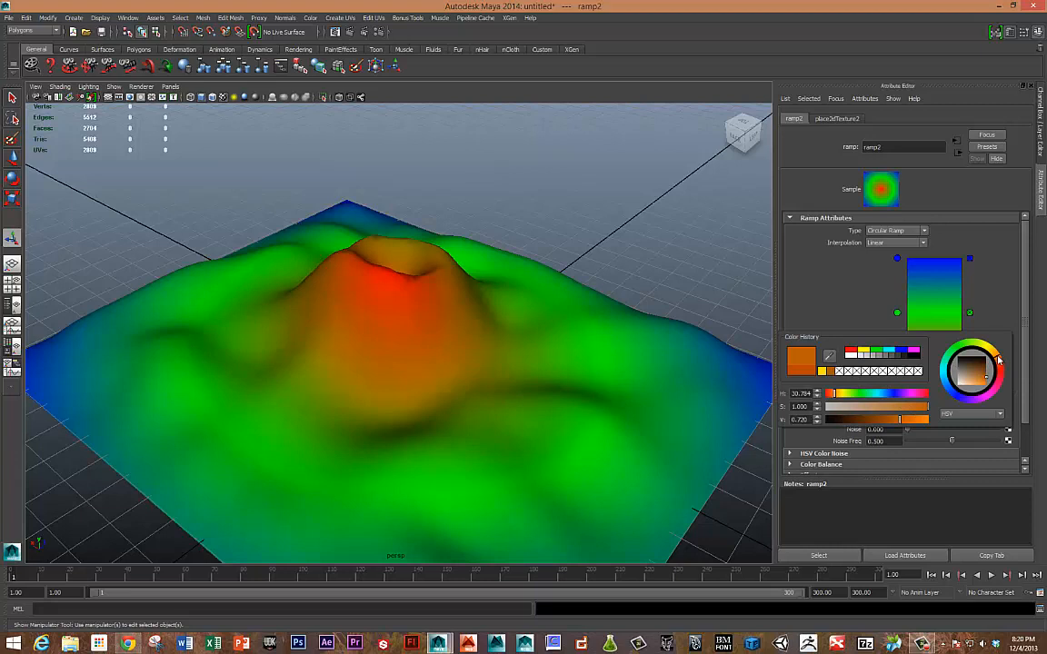
left_click(896, 314)
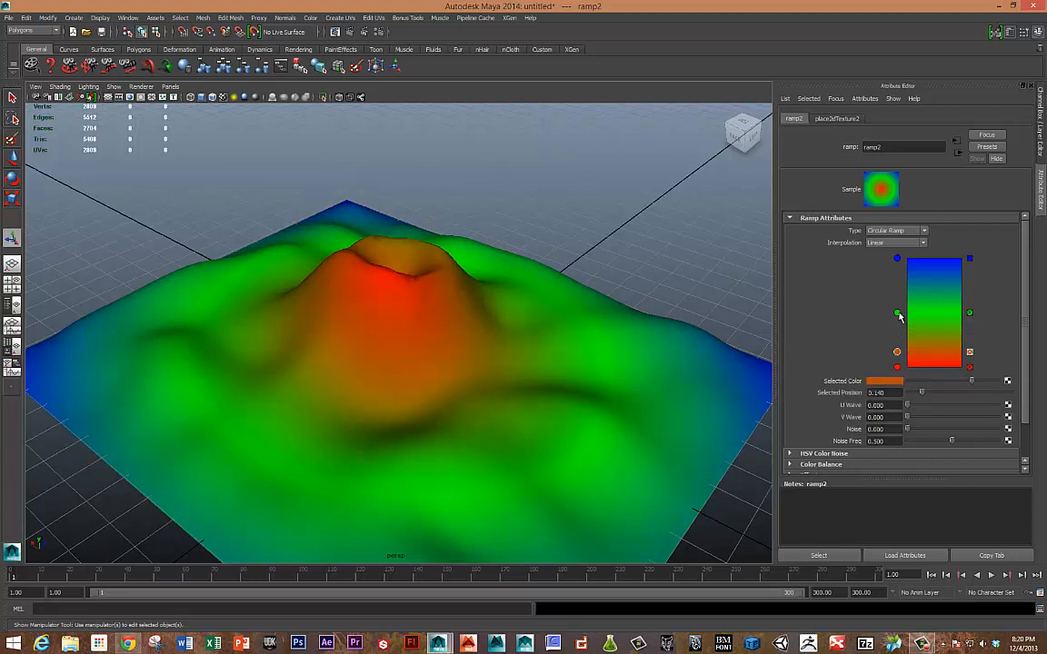
left_click_drag(897, 314, 897, 323)
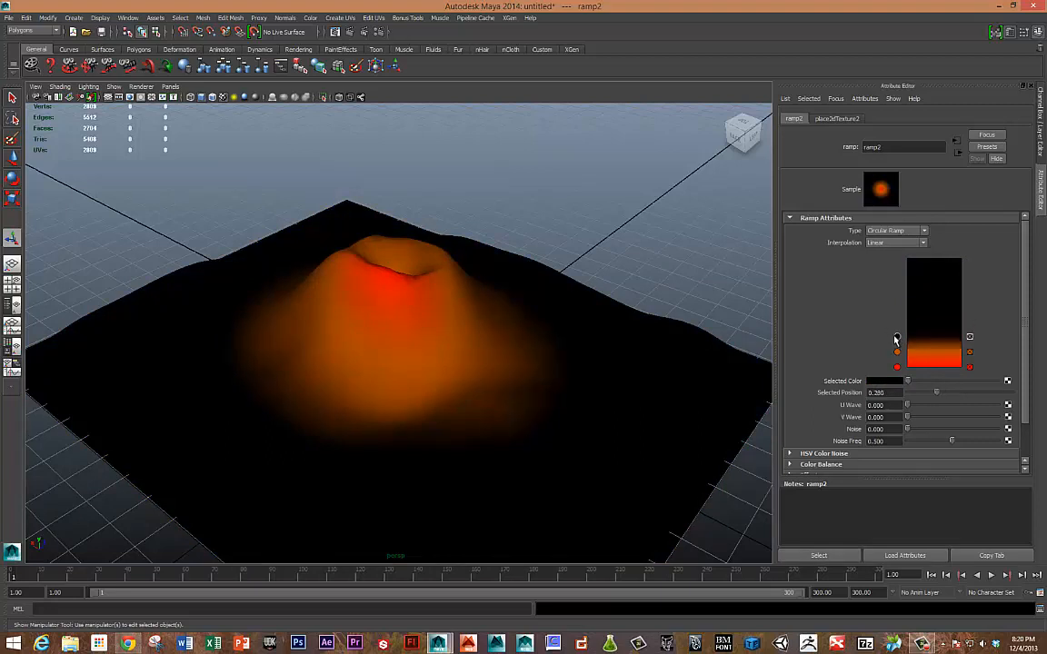
left_click_drag(897, 338, 897, 351)
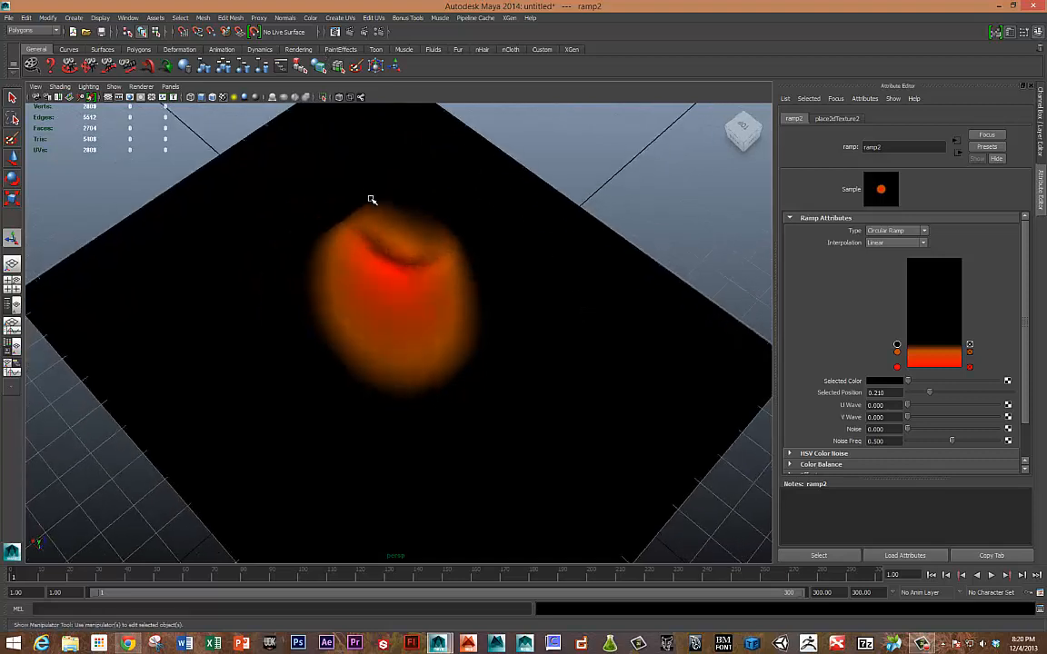
Step: Select the terrain UVs in the UV Texture Editor and shrink the ramp's orange area
left_click(373, 17)
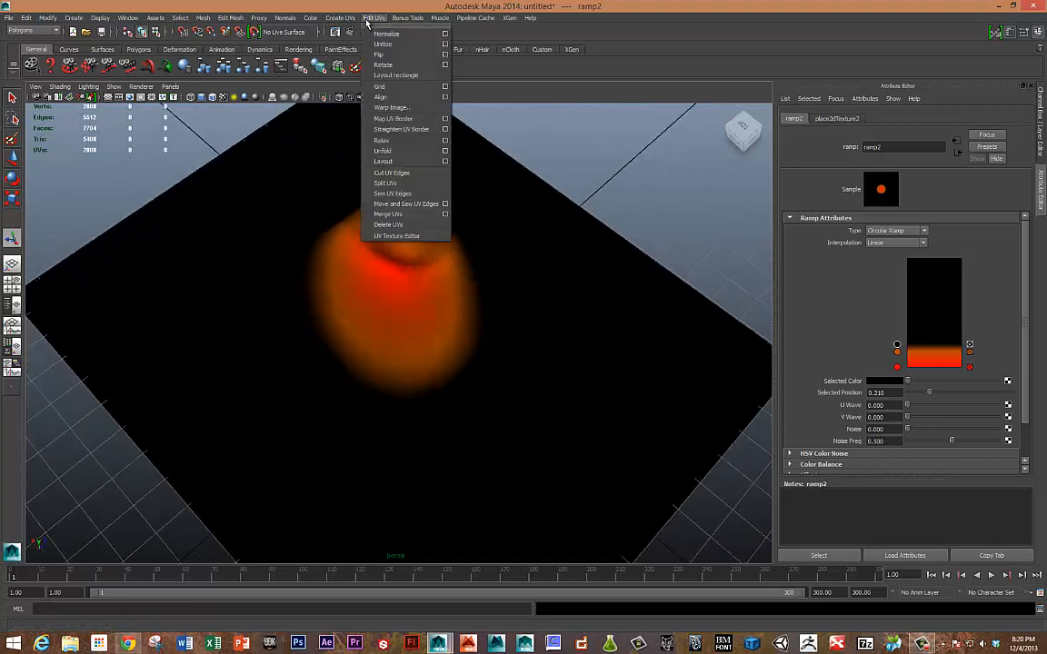
left_click(396, 237)
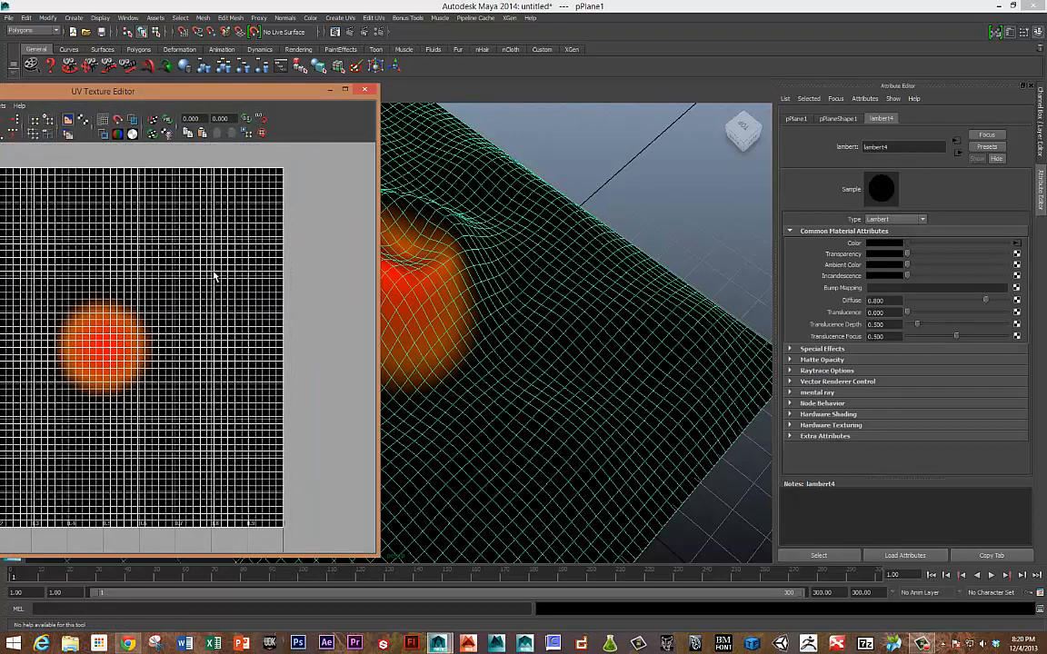
right_click(241, 284)
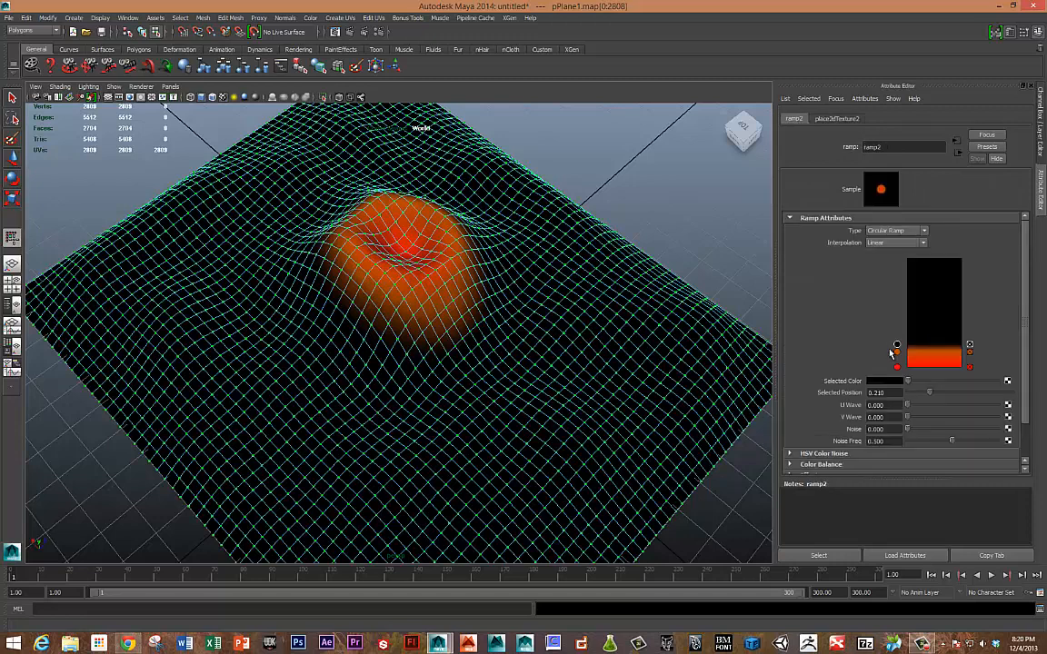
left_click_drag(897, 344, 896, 360)
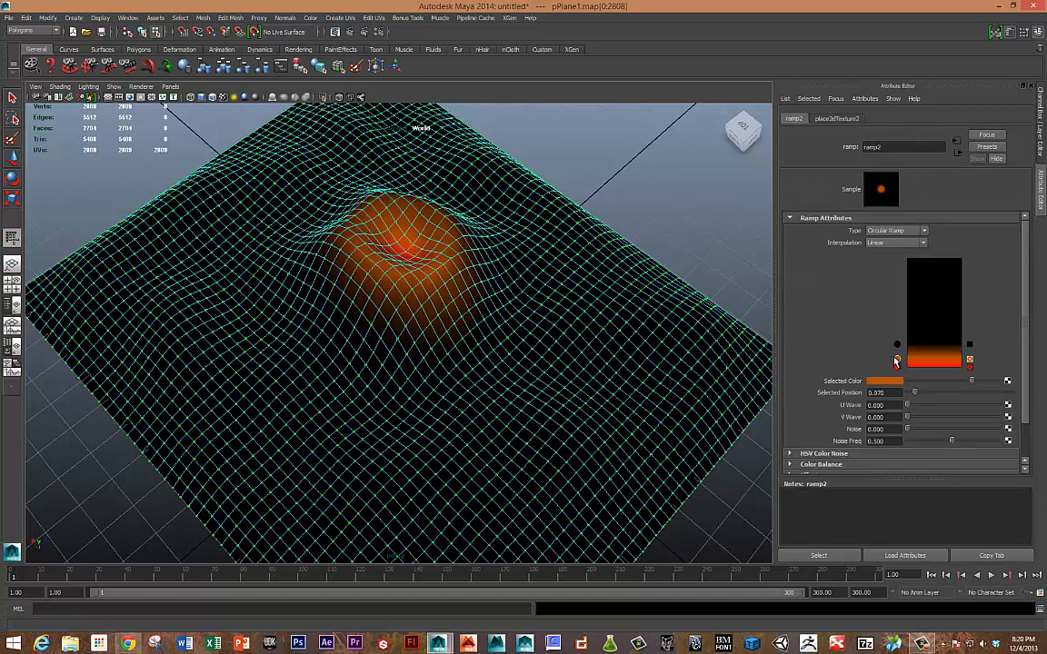
left_click_drag(897, 359, 897, 363)
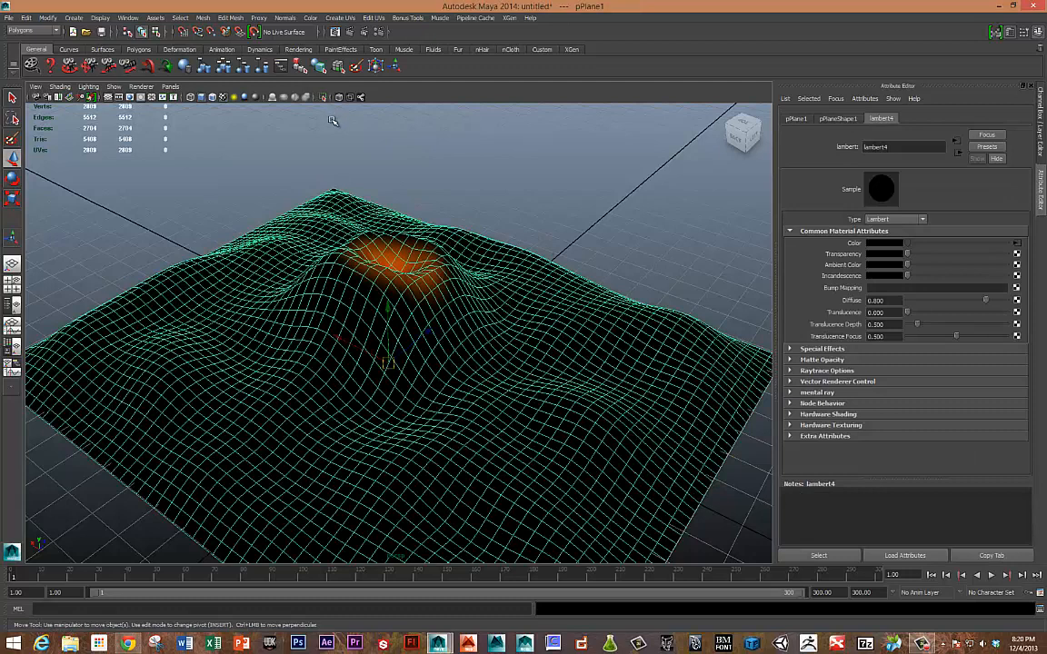
Step: In the Dynamics menu set, add a Surface-type emitter to the terrain via Emit from Object
left_click(32, 30)
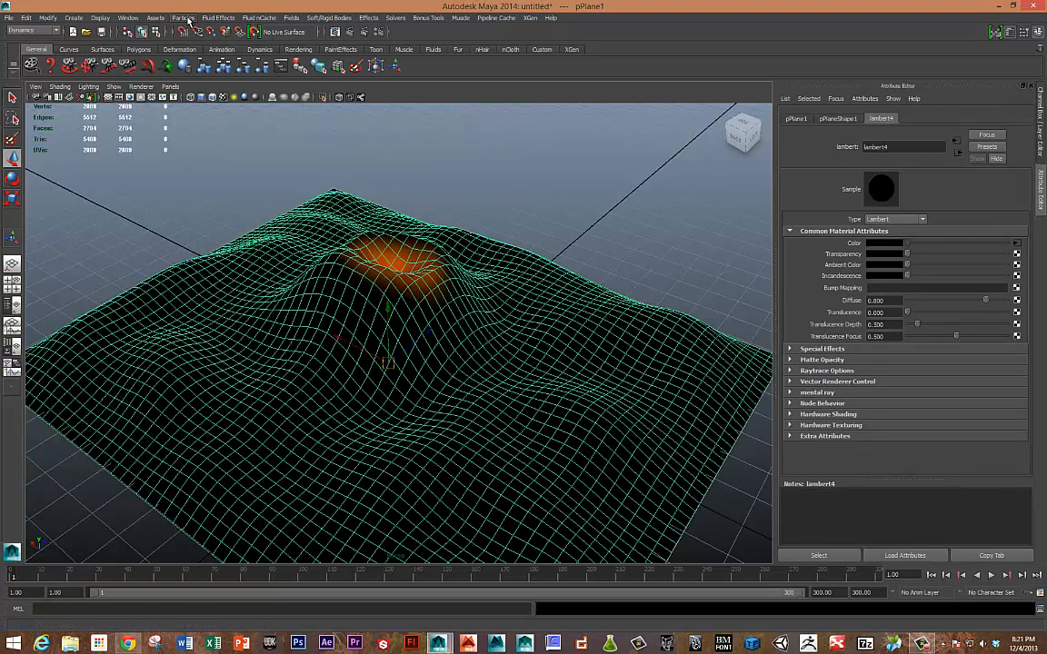
left_click(183, 17)
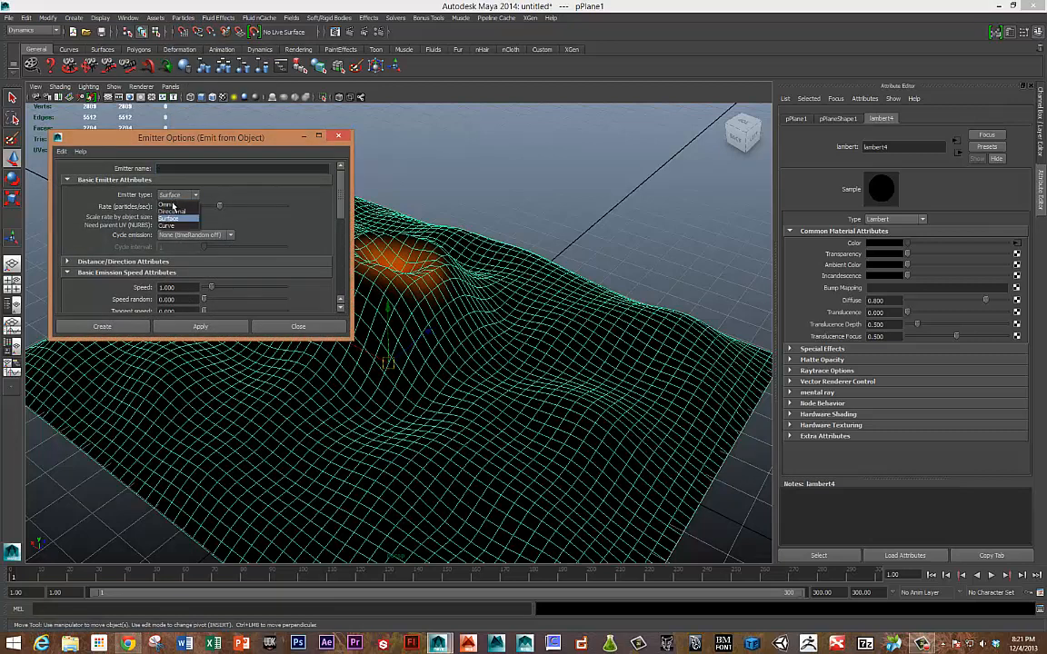
left_click(172, 218)
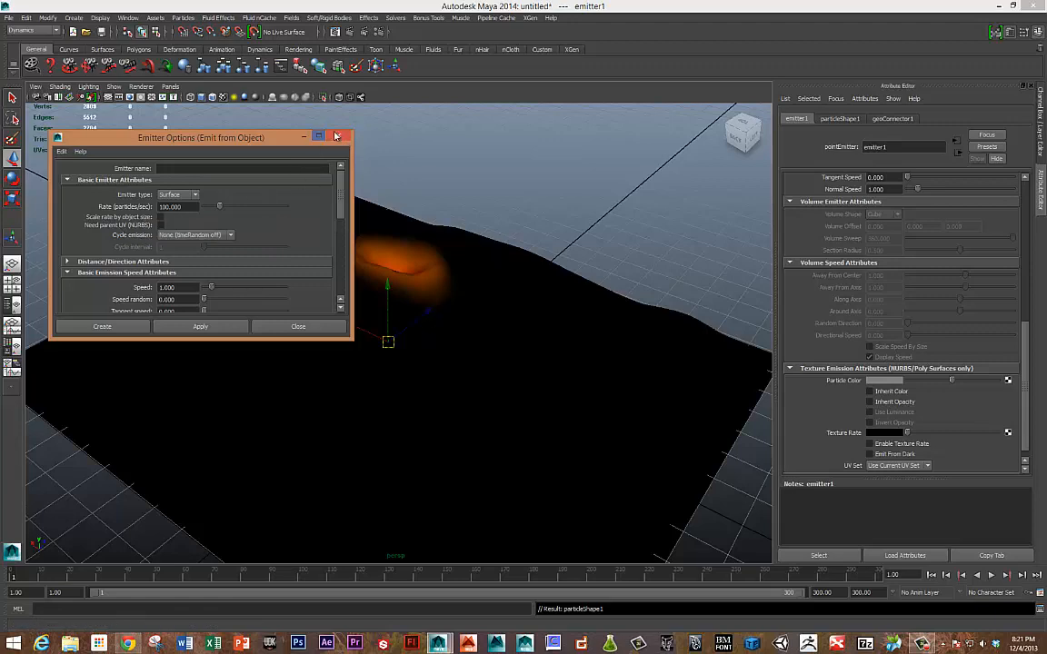
left_click(341, 137)
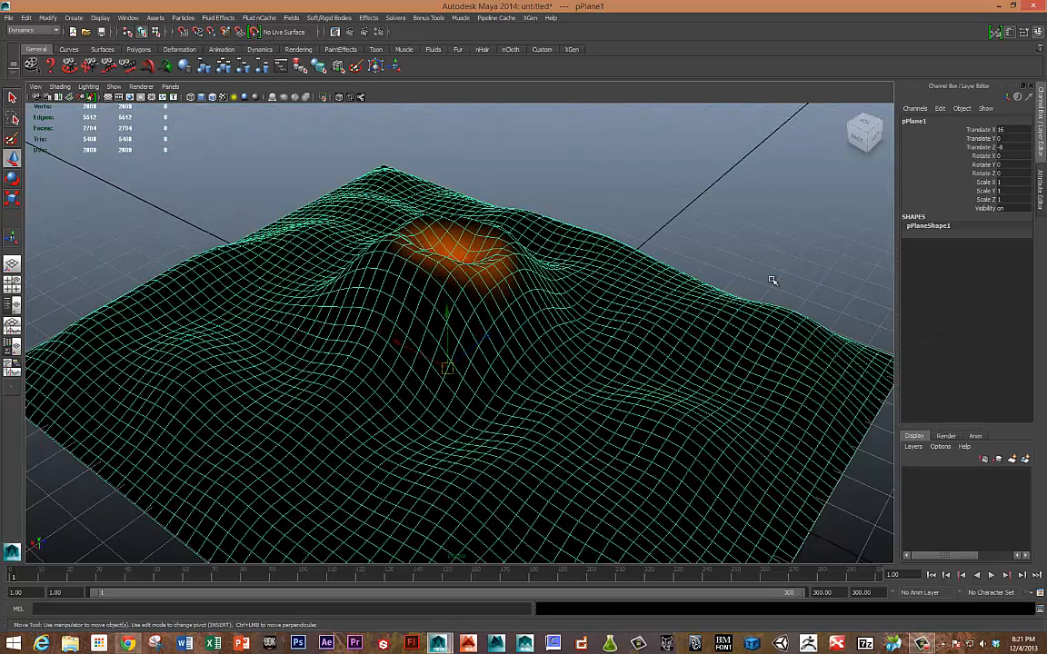
mouse_move(119, 586)
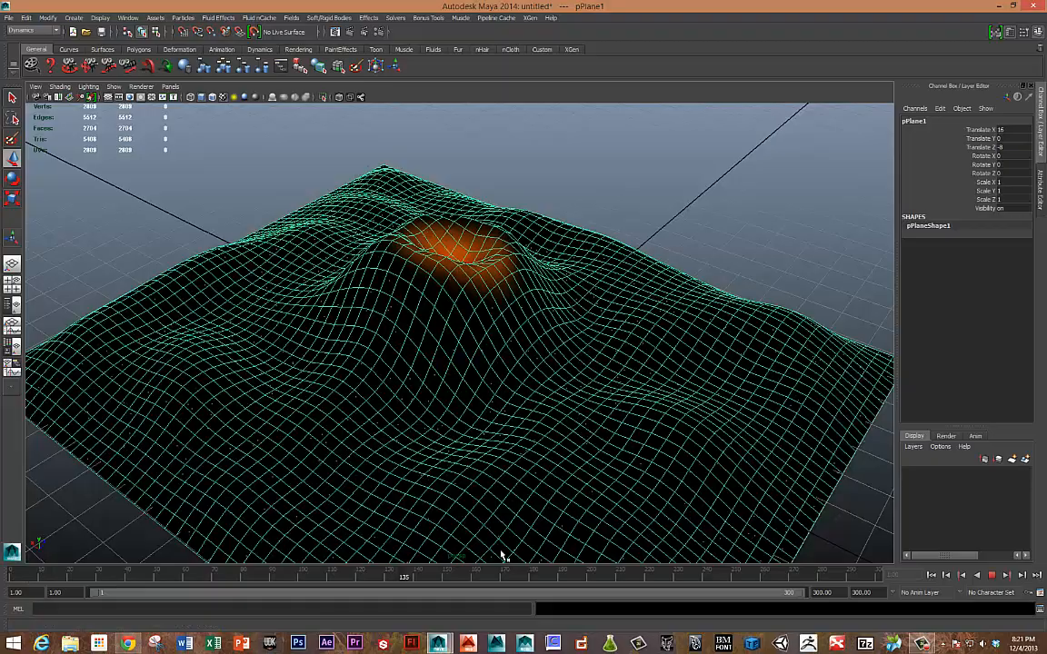
Step: Scrub to about frame 172, then enable emitter1's Scale Rate By Object Size and set Rate to 1
left_click_drag(500, 554, 525, 348)
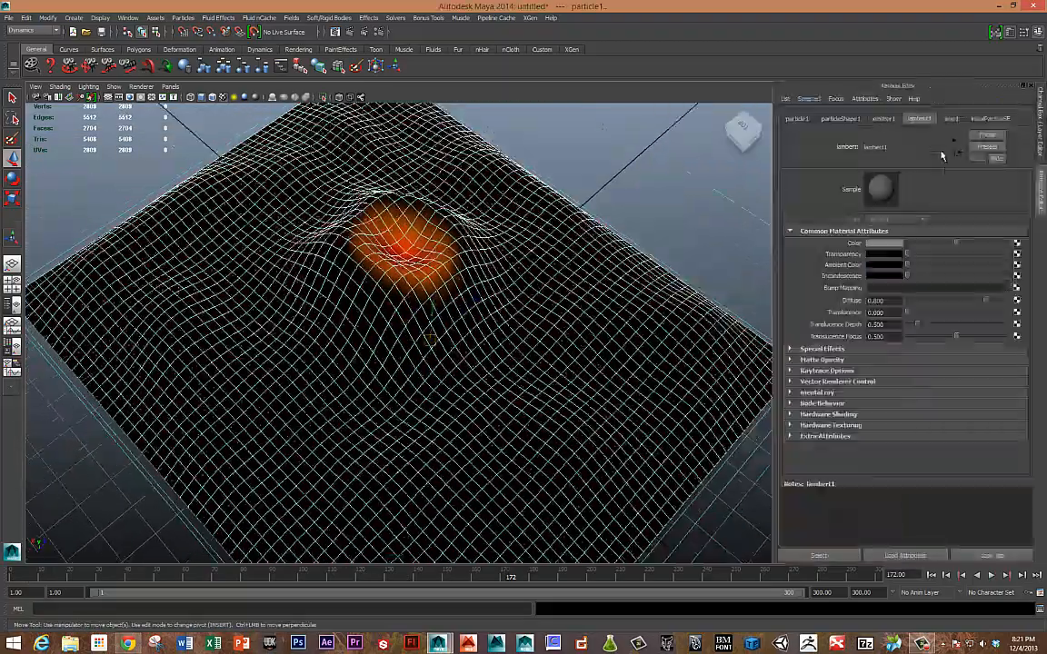
left_click(797, 119)
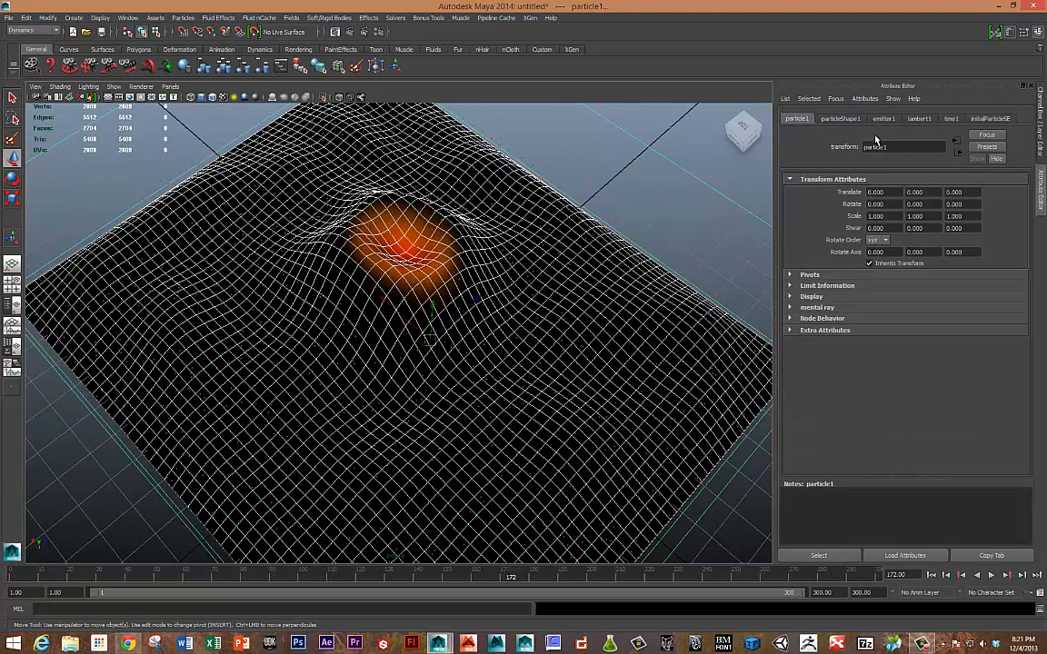
left_click(839, 118)
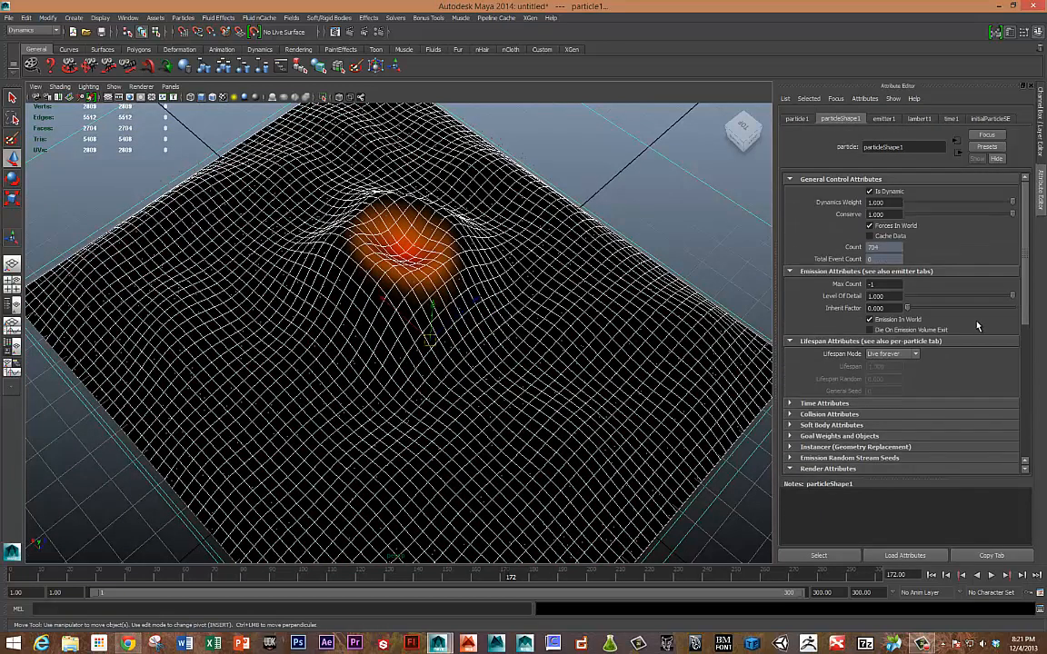
mouse_move(930, 347)
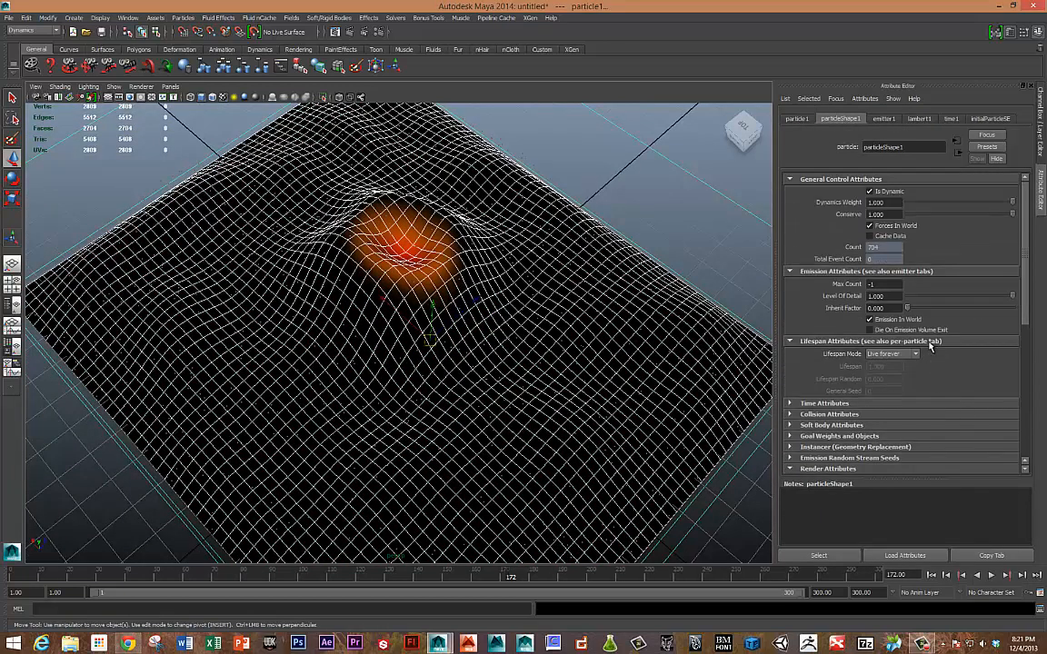
left_click(882, 118)
type("1")
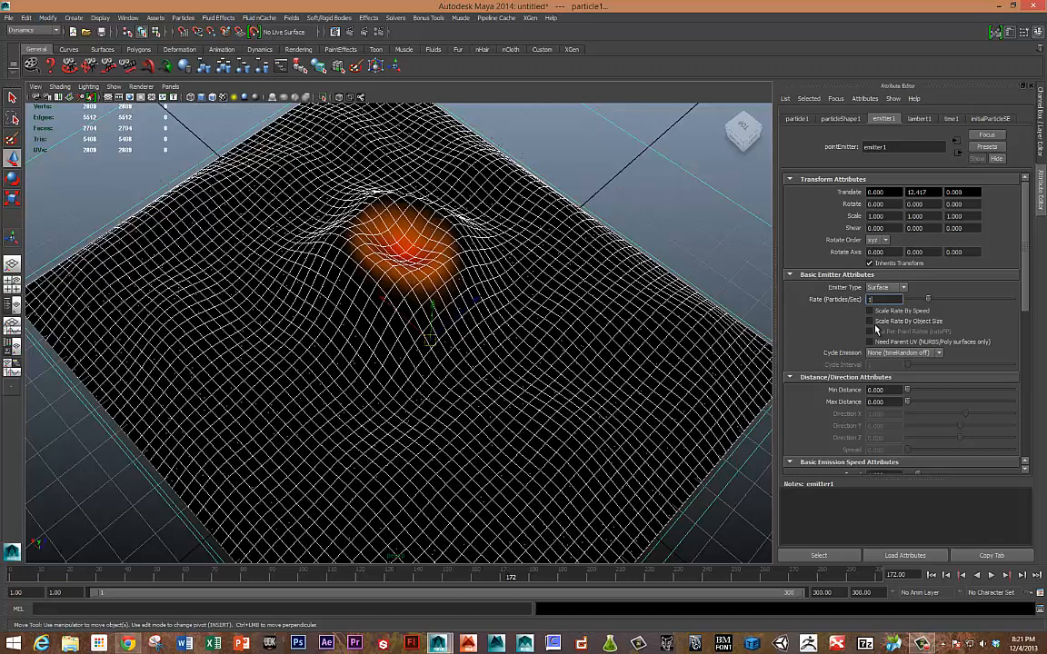
left_click(869, 321)
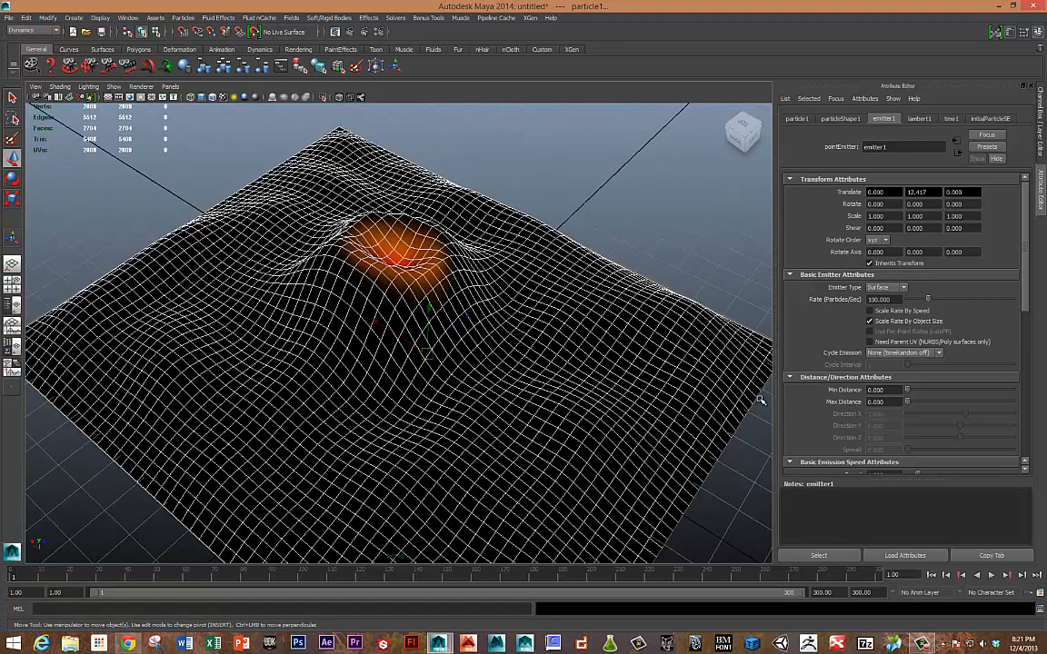
triple_click(879, 299)
type("1.000")
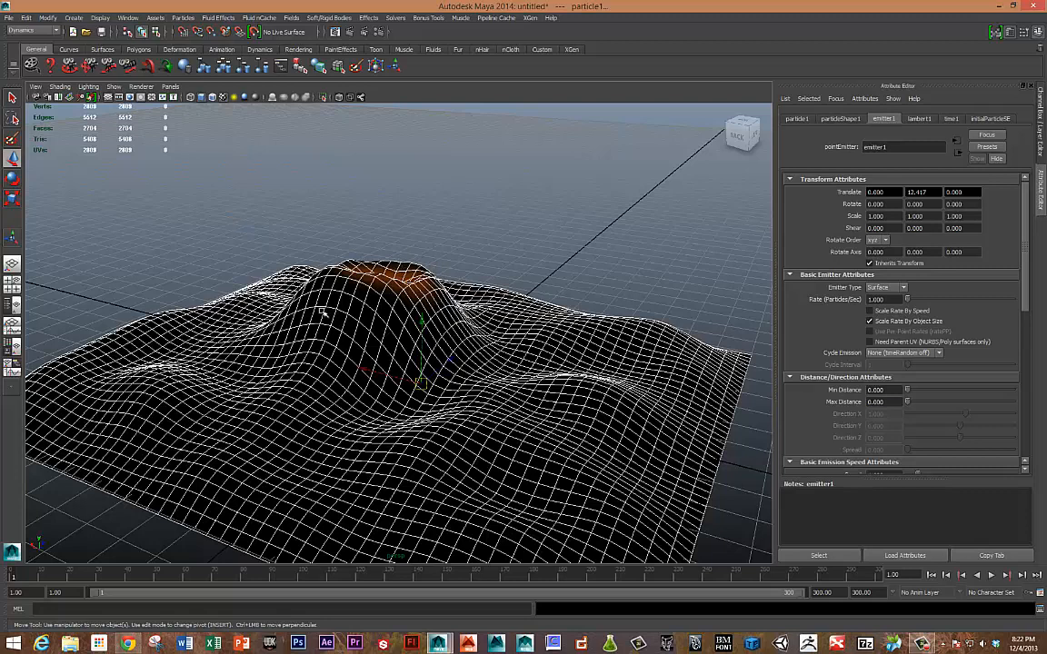
mouse_move(491, 281)
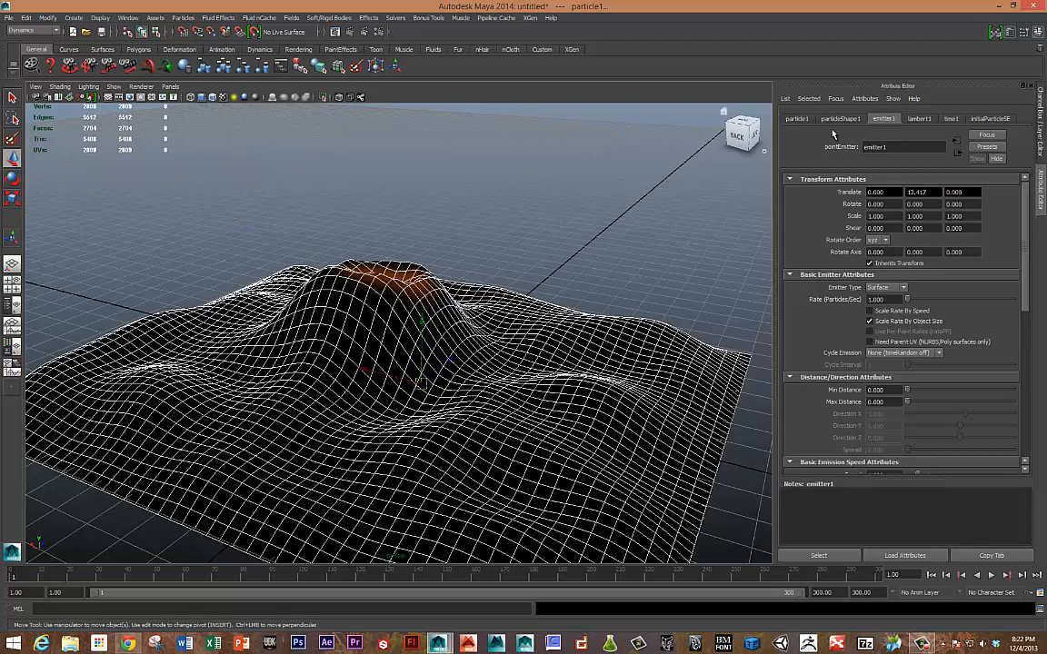
Step: Add a per-particle colour attribute to the particle shape
left_click(840, 118)
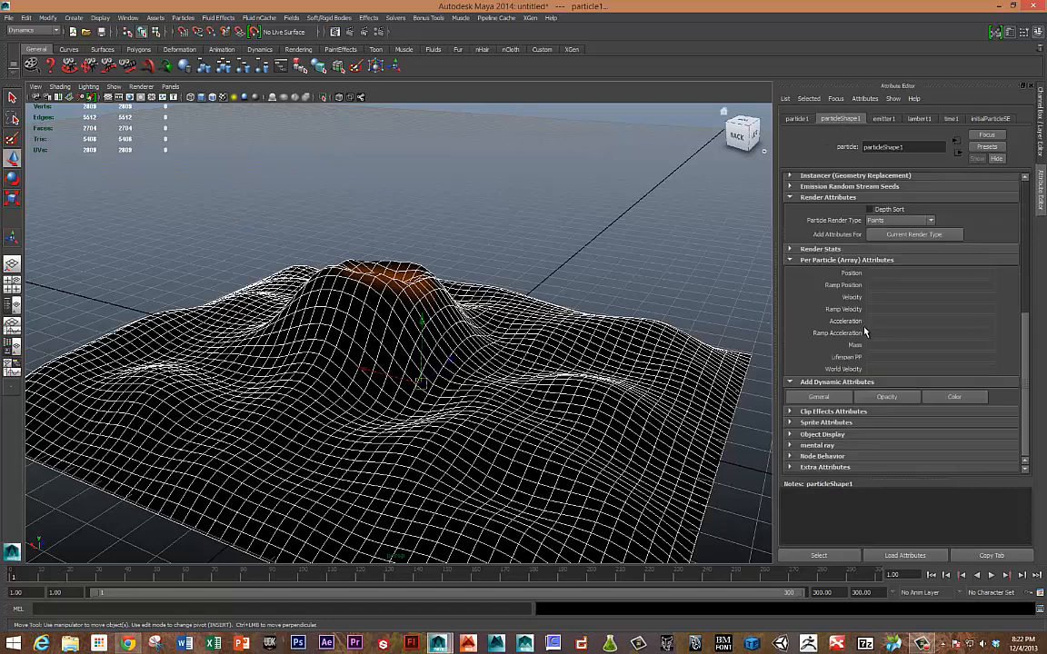
mouse_move(889, 386)
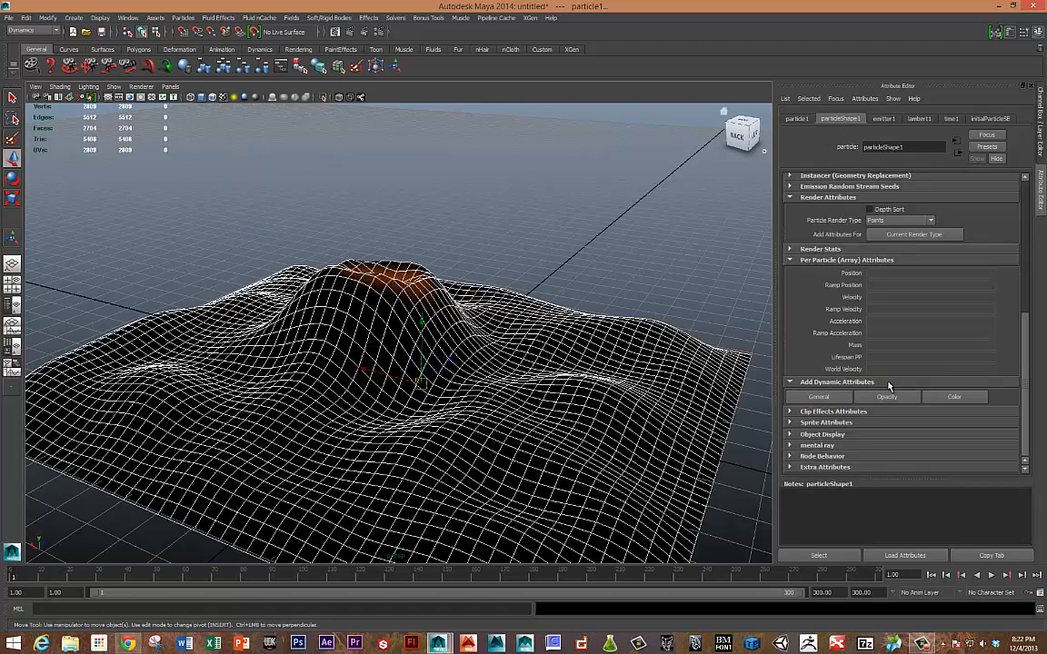
left_click(819, 396)
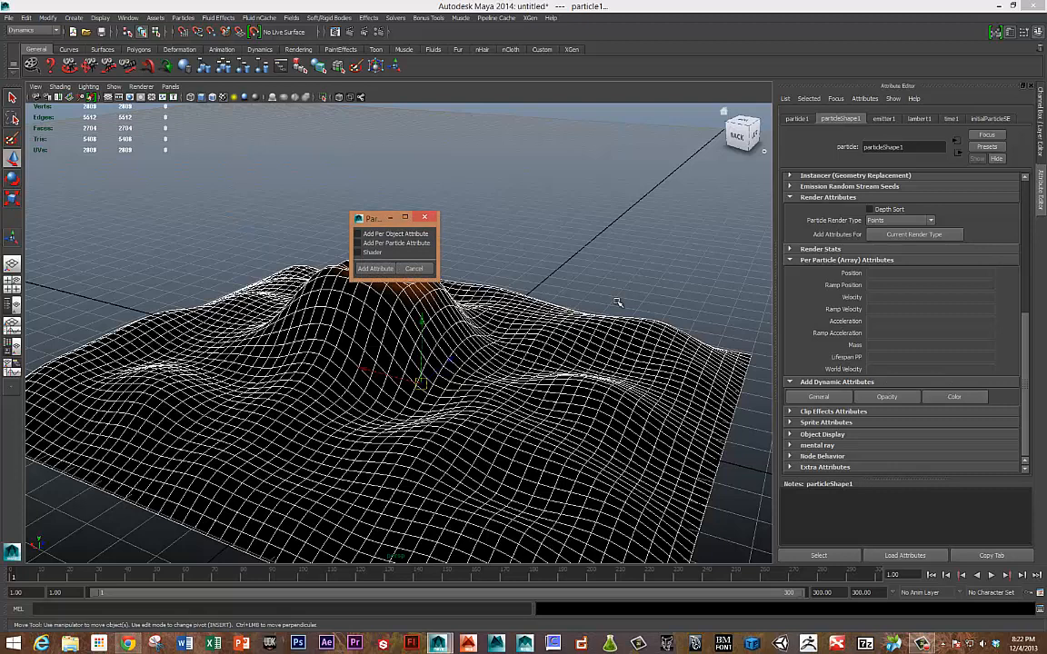
left_click(375, 268)
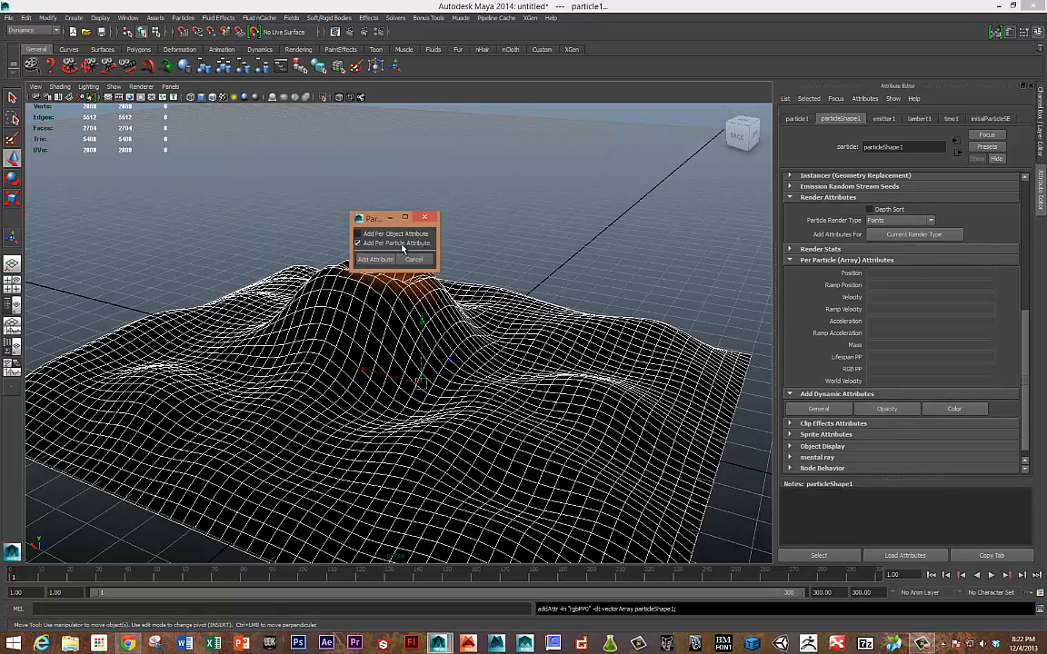
left_click(376, 259)
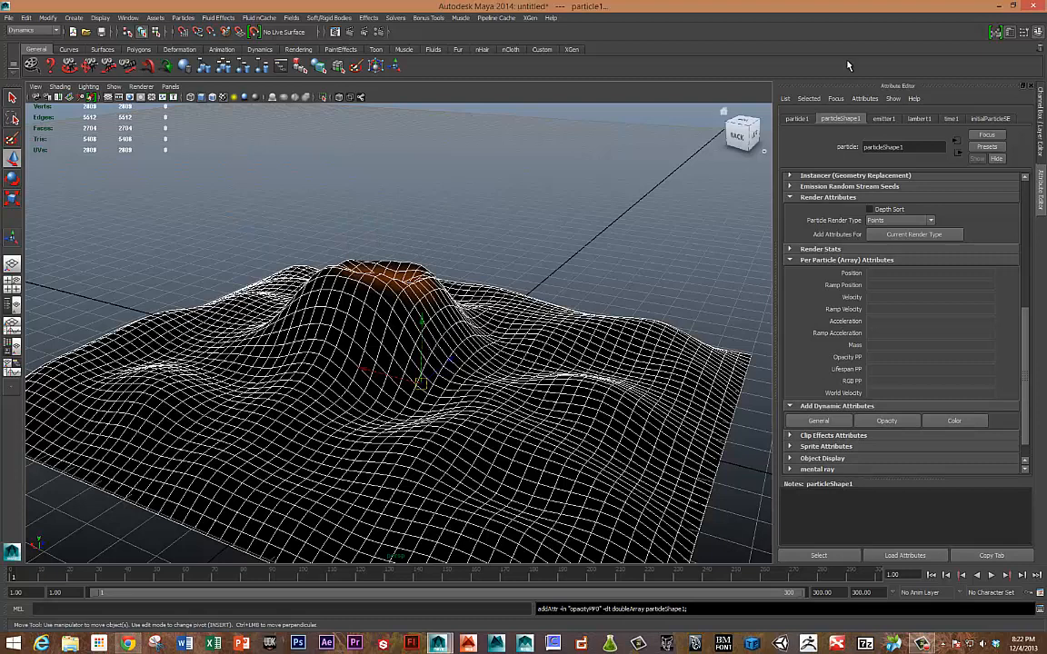
Step: Enable Inherit Color and Enable Texture Rate on emitter1
left_click(882, 118)
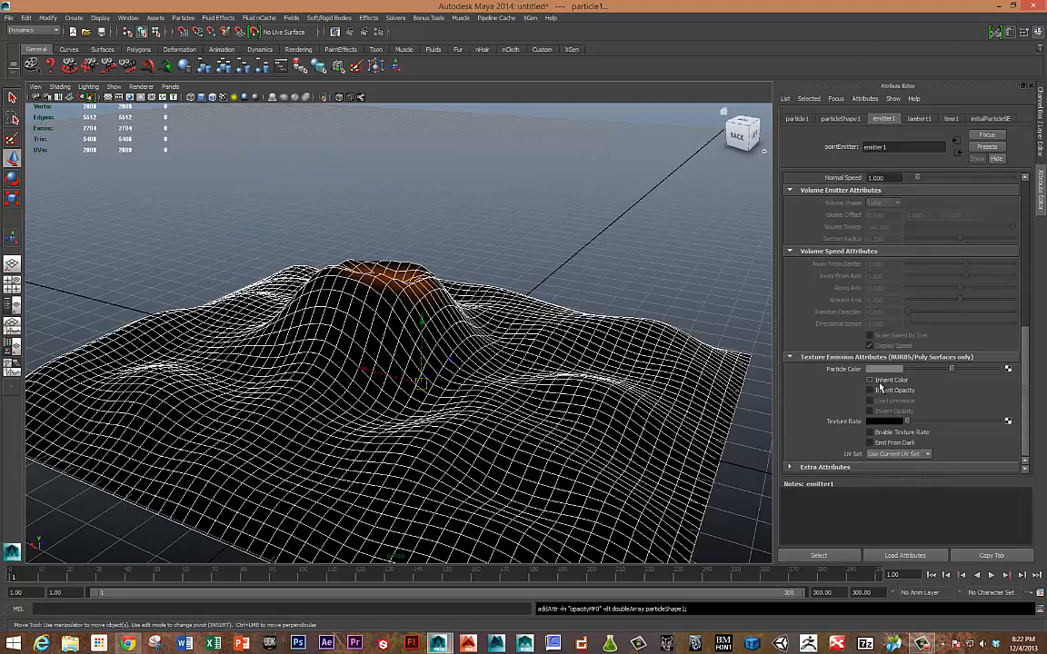
left_click(869, 379)
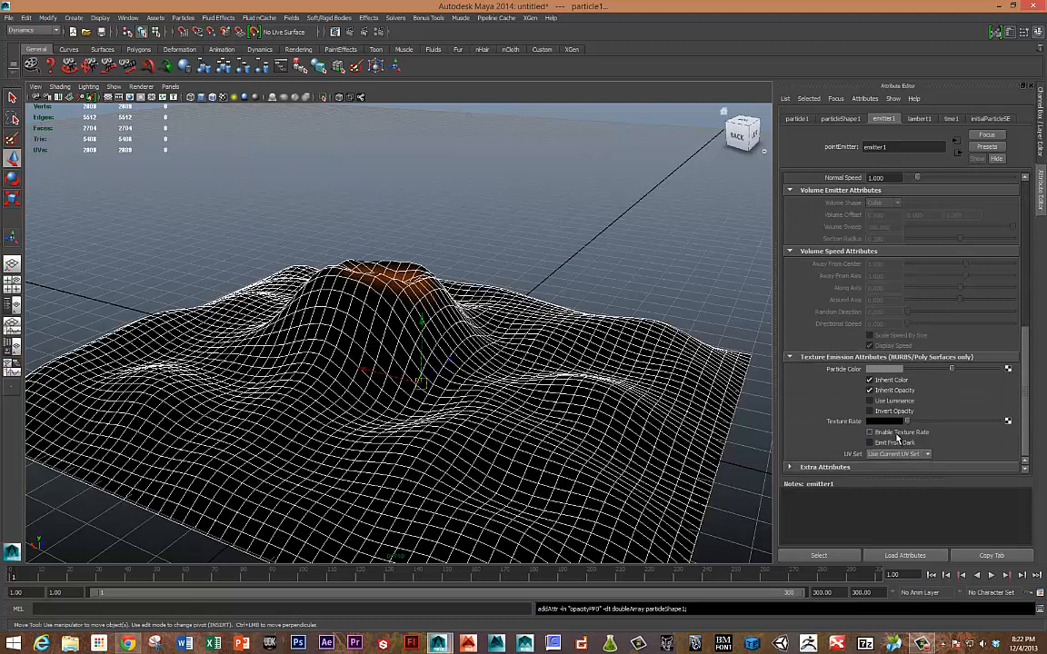
left_click(870, 431)
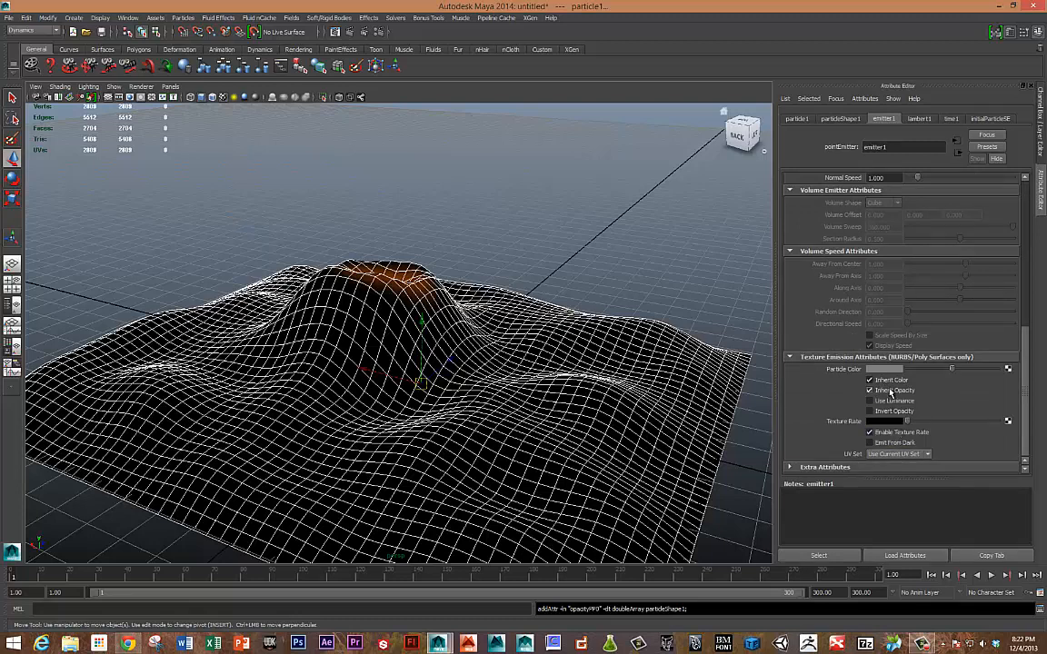
mouse_move(863, 340)
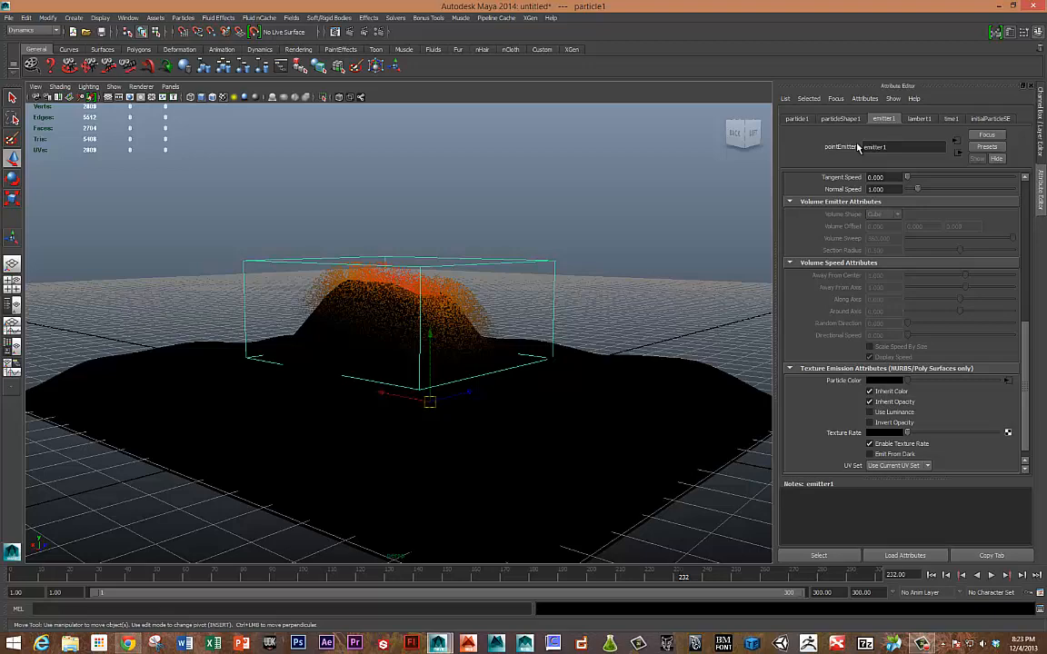
Step: Check particleShape1, then set emitter1's Basic Emission Speed to 10
left_click(840, 118)
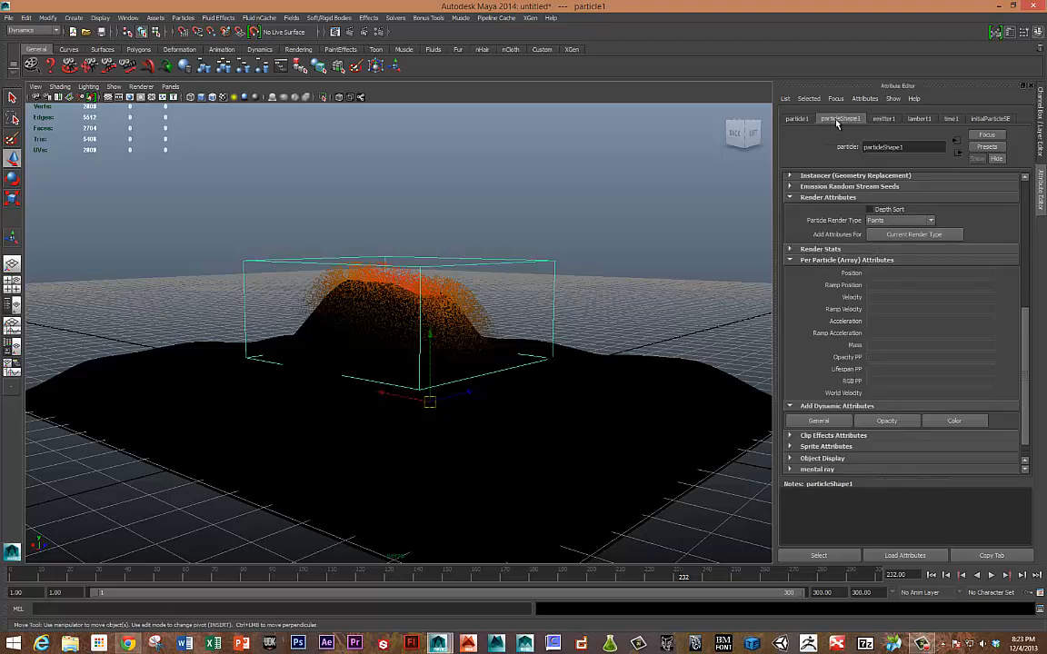
left_click(882, 118)
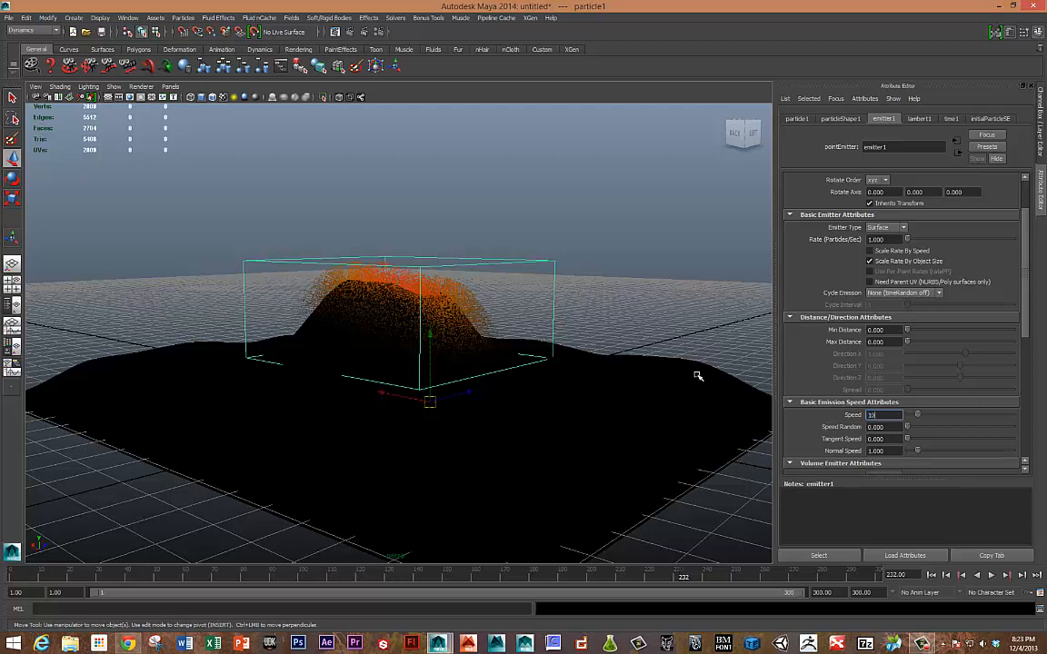
type("10.000")
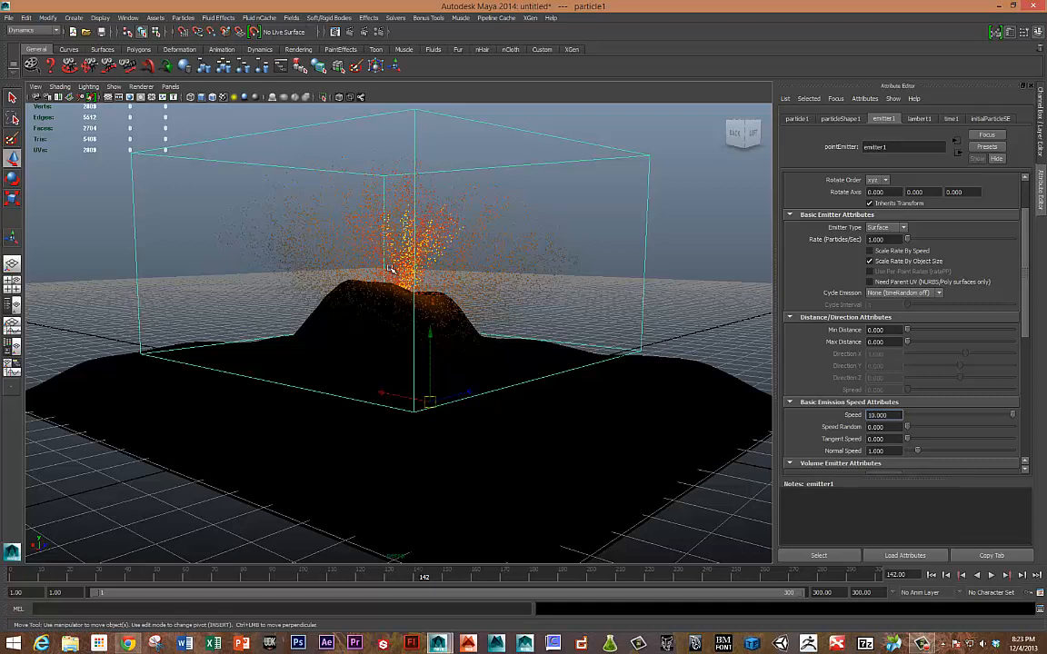
left_click(292, 17)
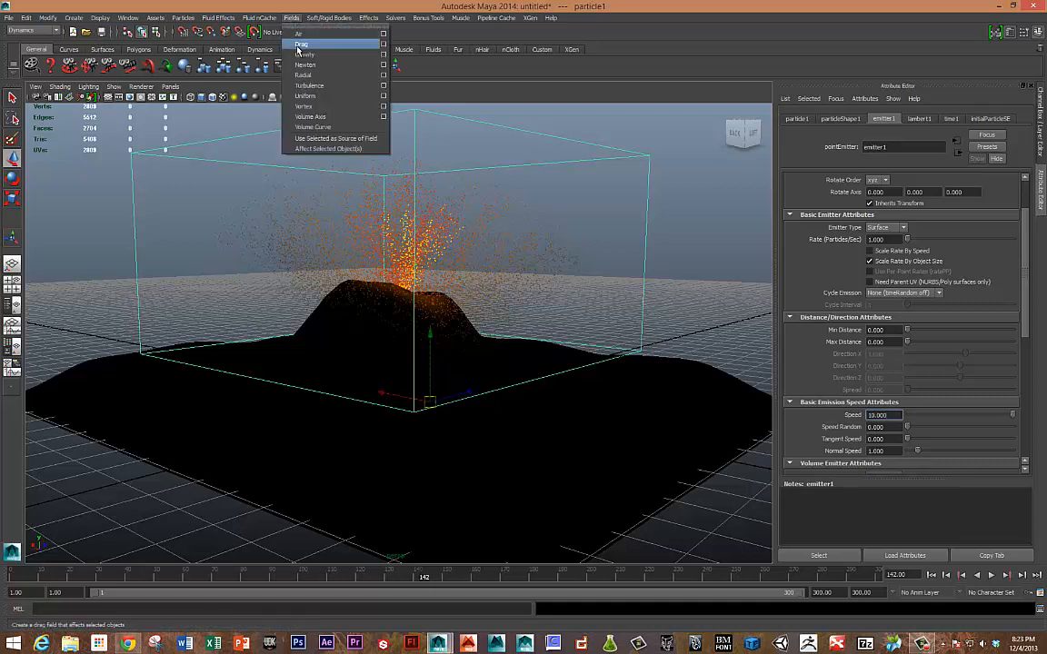
Step: Create gravityField1 acting on the selected particles
left_click(308, 54)
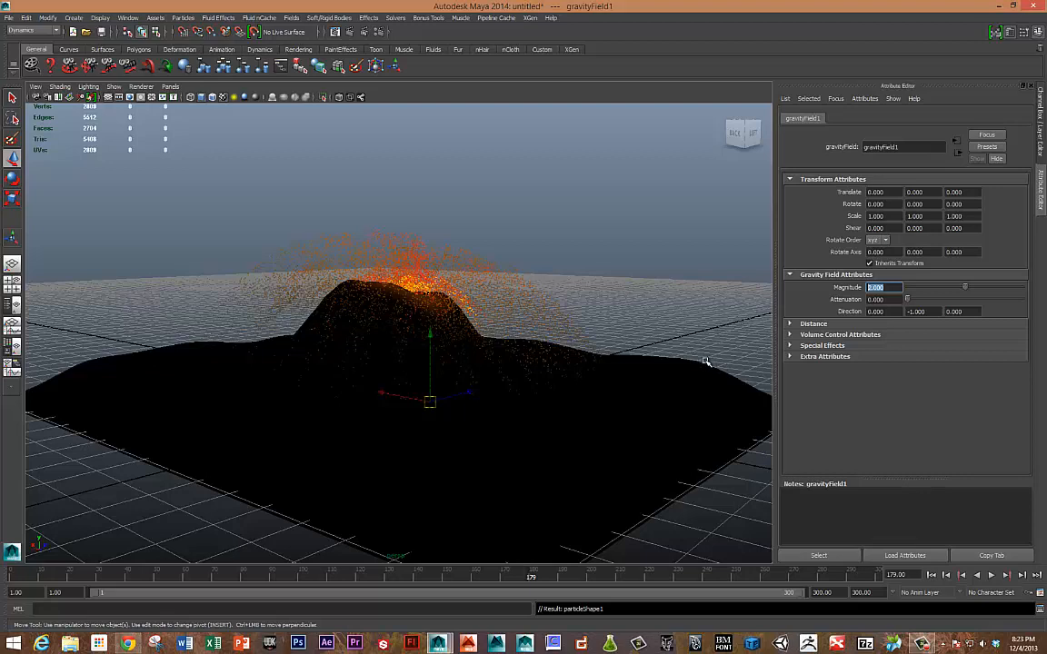
mouse_move(664, 418)
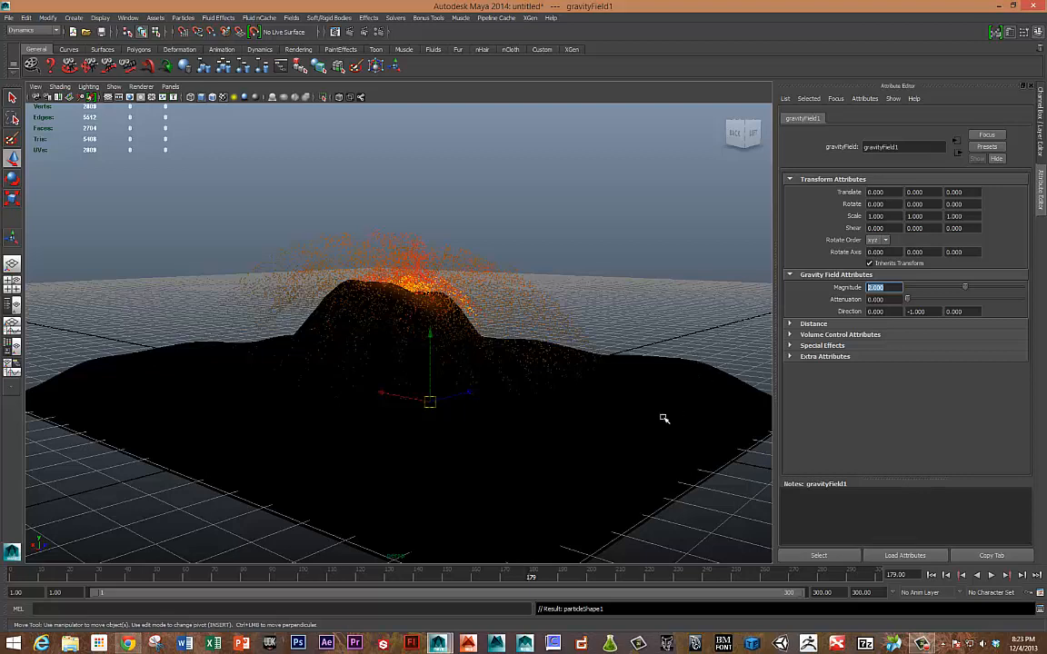
mouse_move(496, 279)
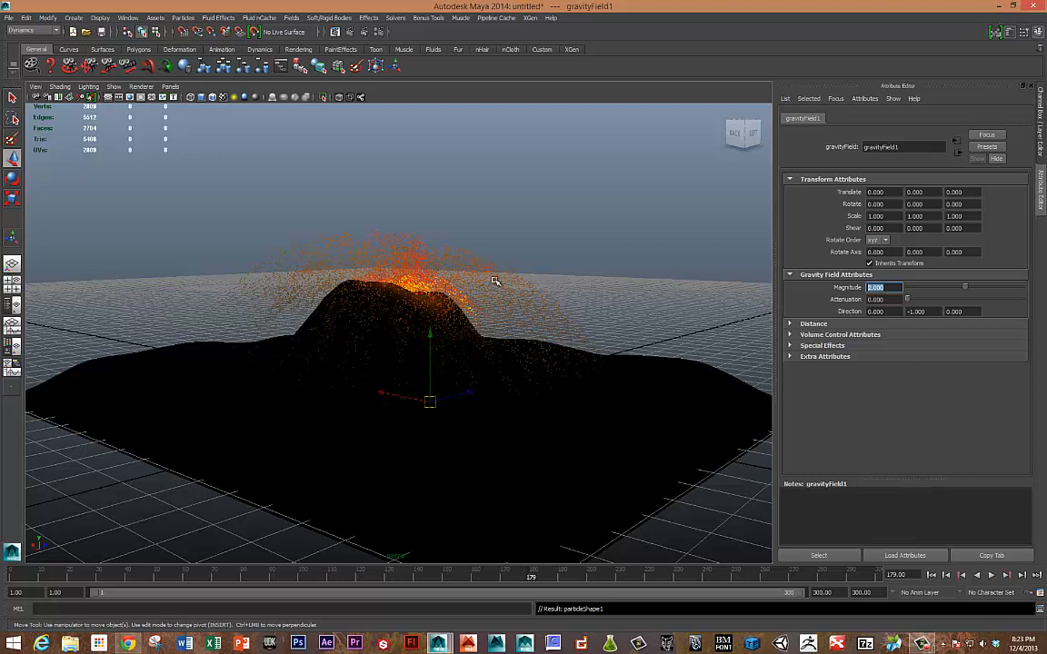
mouse_move(475, 266)
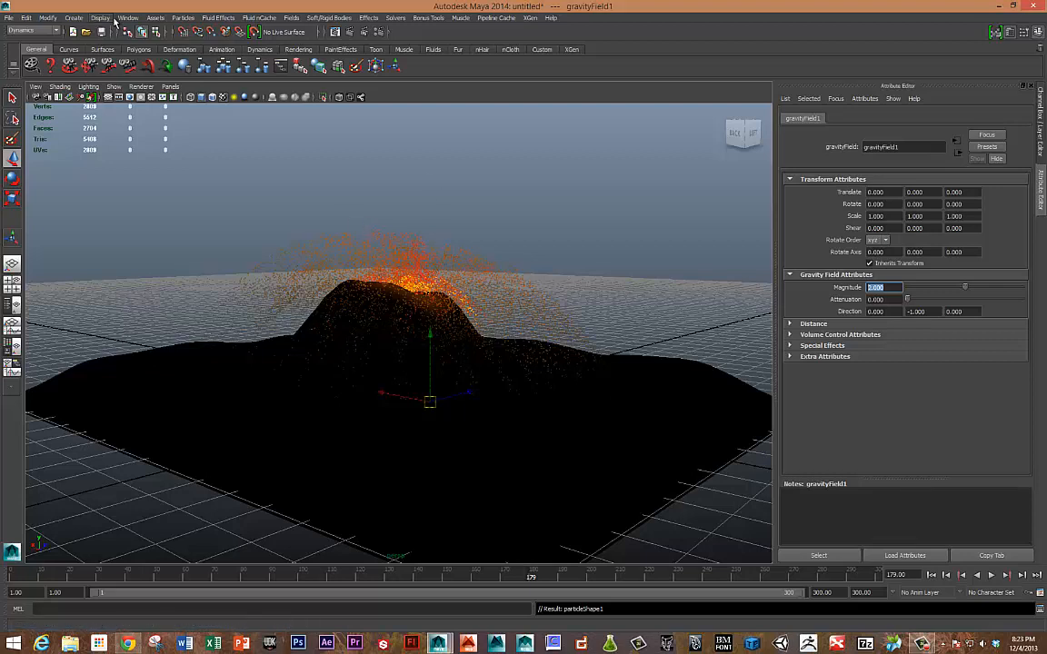
Step: Open the Hardware Render Buffer window from the Rendering Editors menu
left_click(128, 17)
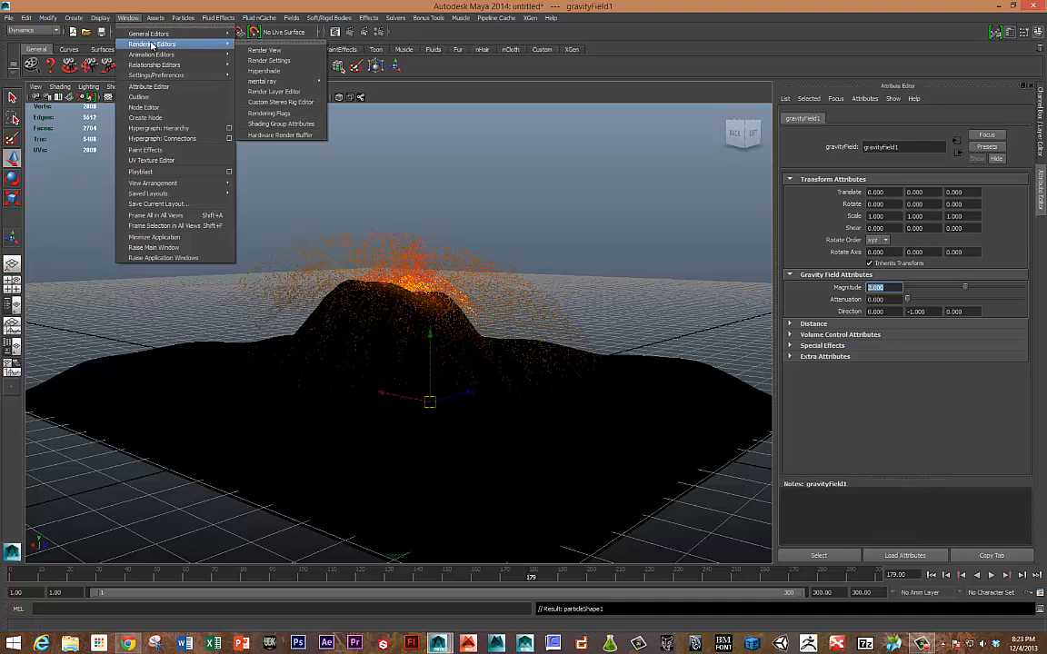
left_click(280, 134)
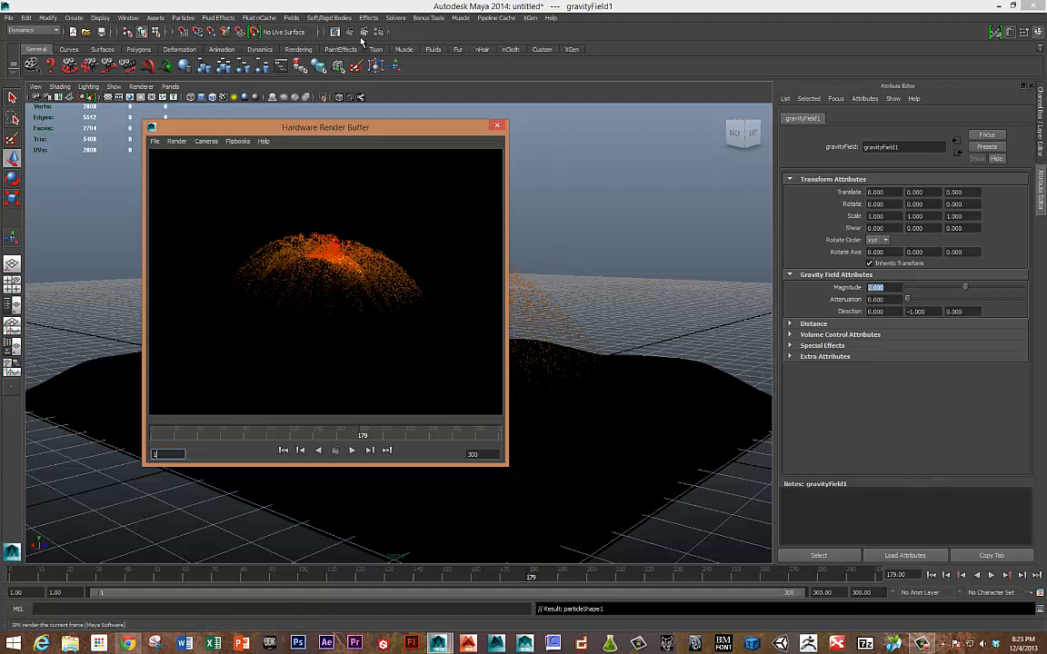
left_click(176, 141)
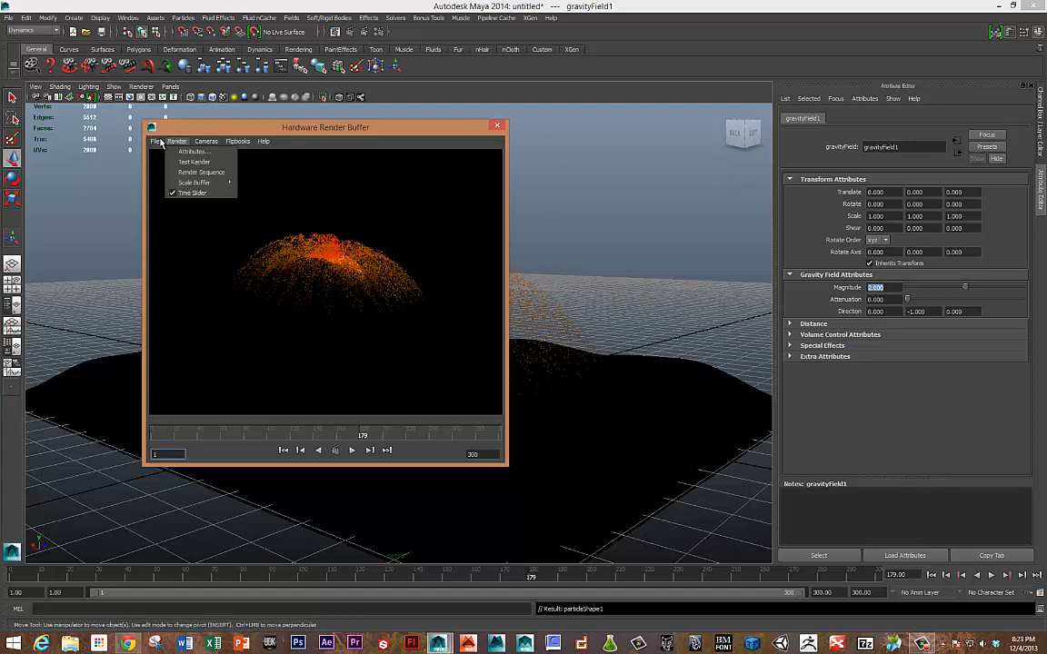
Step: Set the hardware render attributes' file extension format to name.0001
left_click(155, 140)
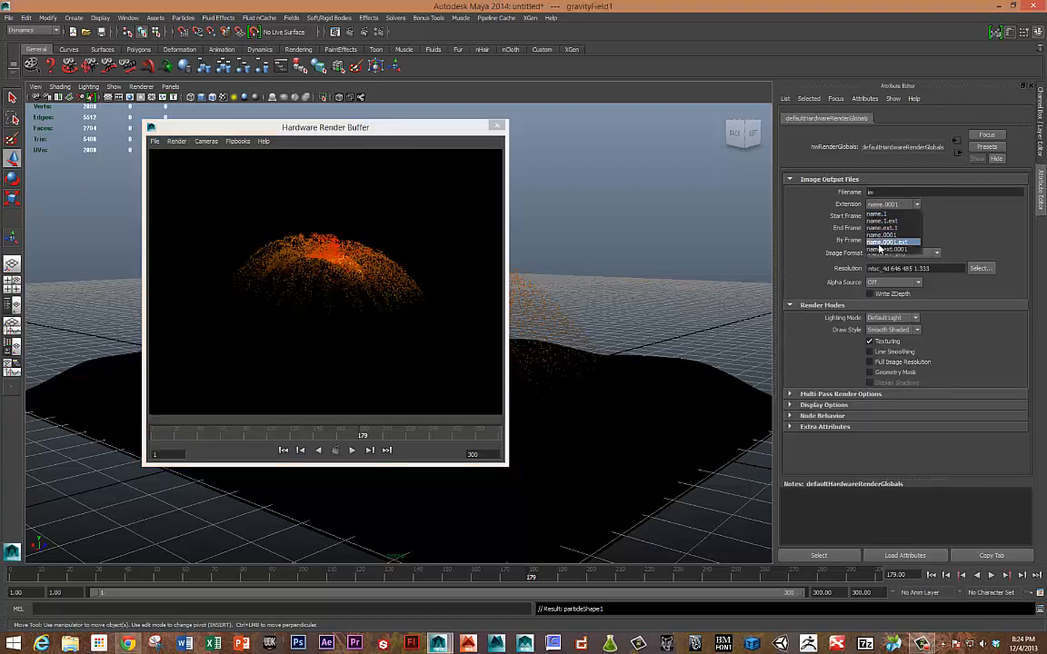
left_click(890, 243)
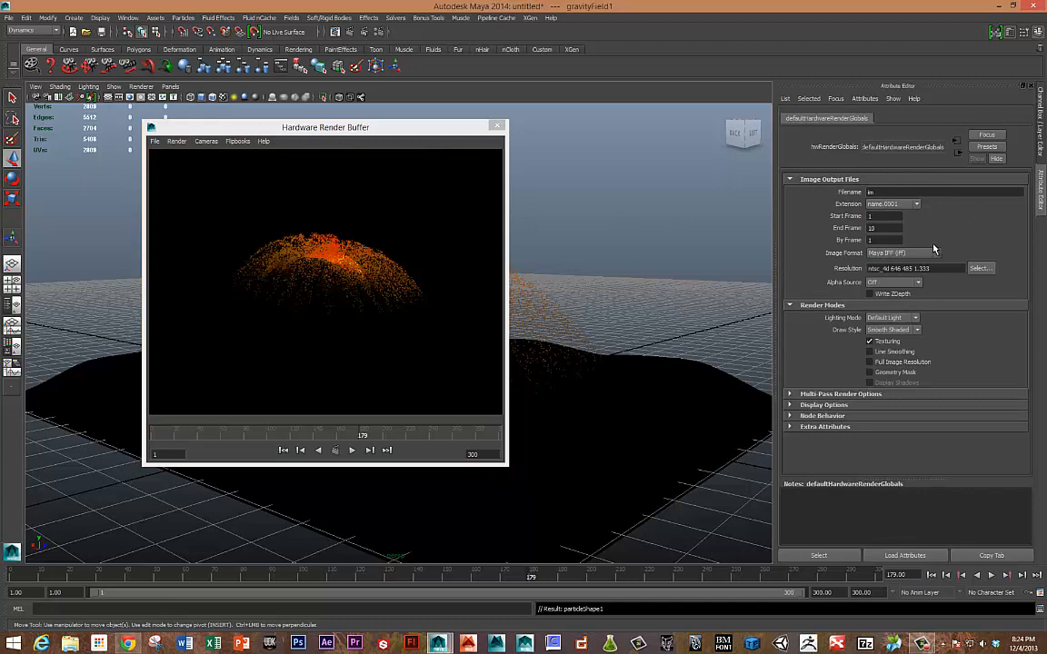
mouse_move(937, 213)
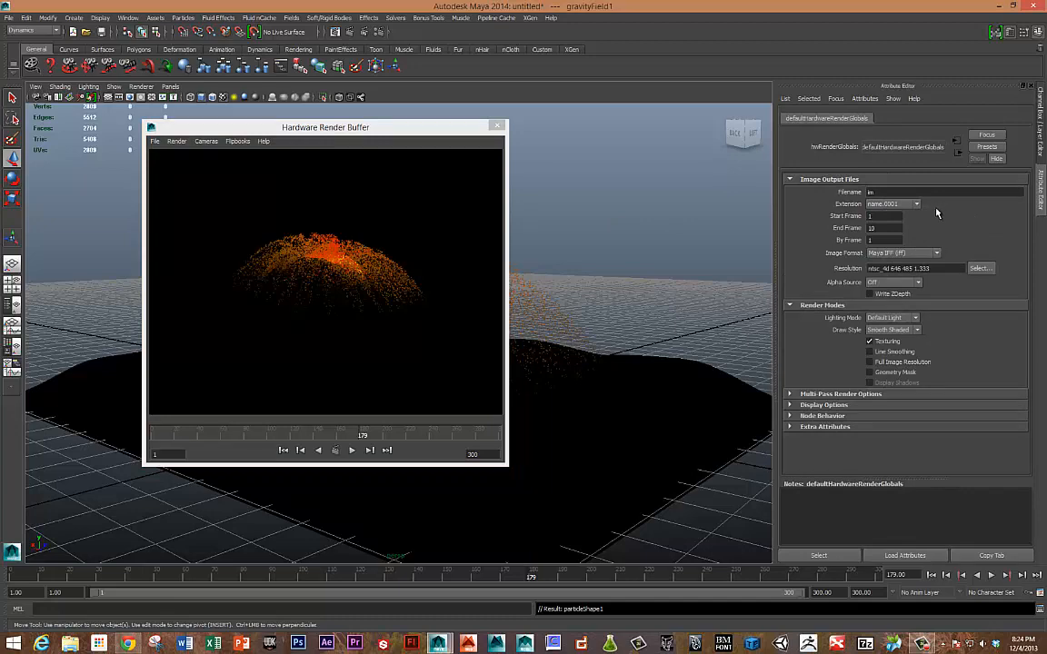
left_click(177, 141)
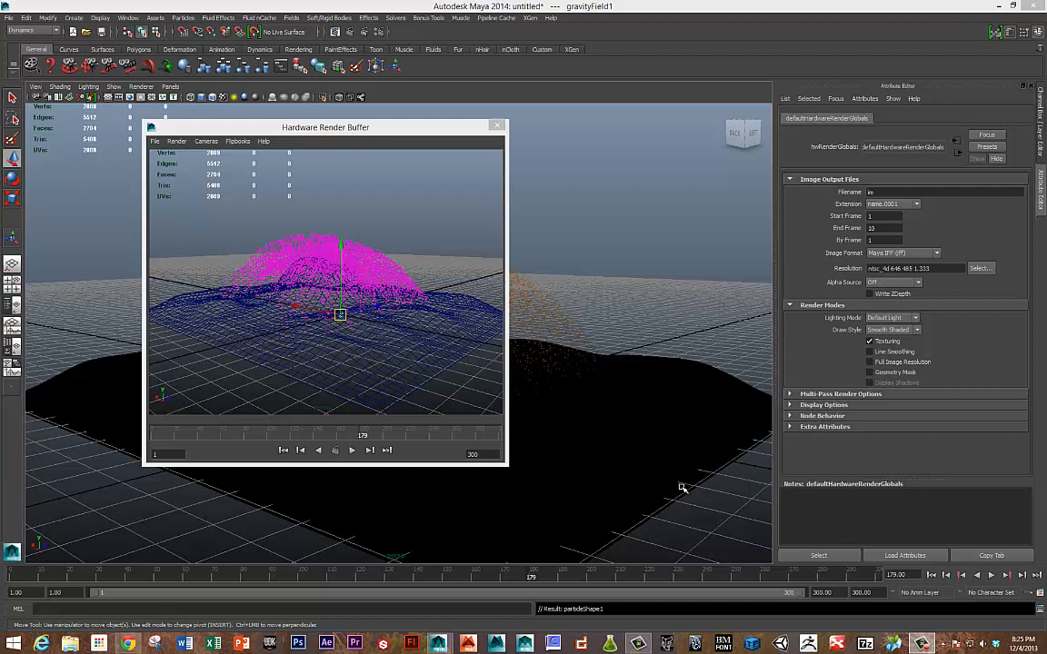
mouse_move(618, 239)
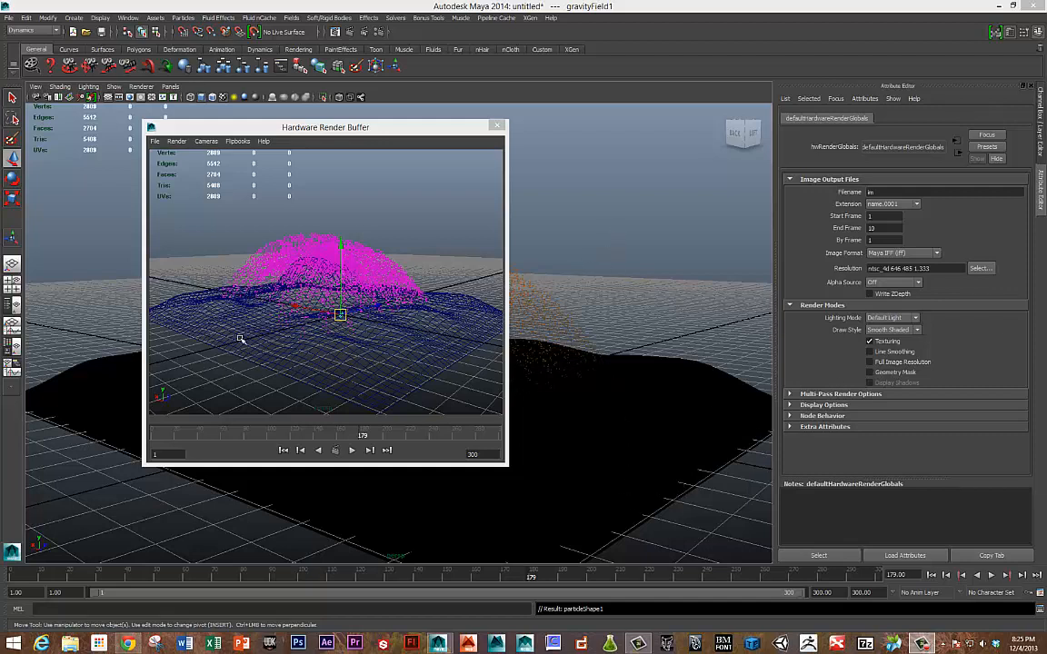
mouse_move(225, 311)
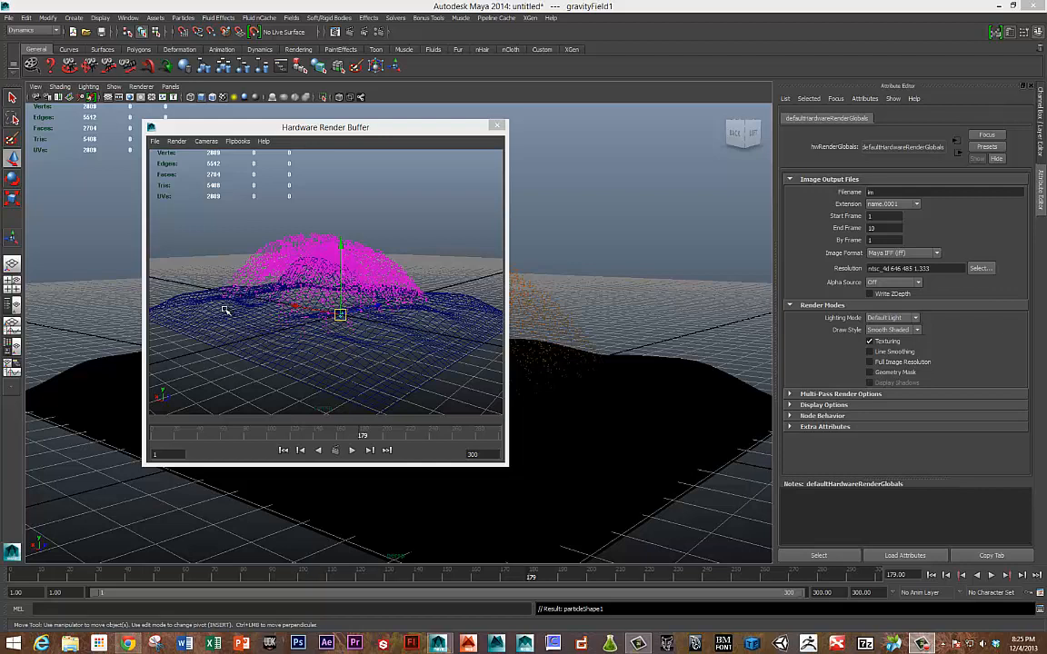
mouse_move(307, 334)
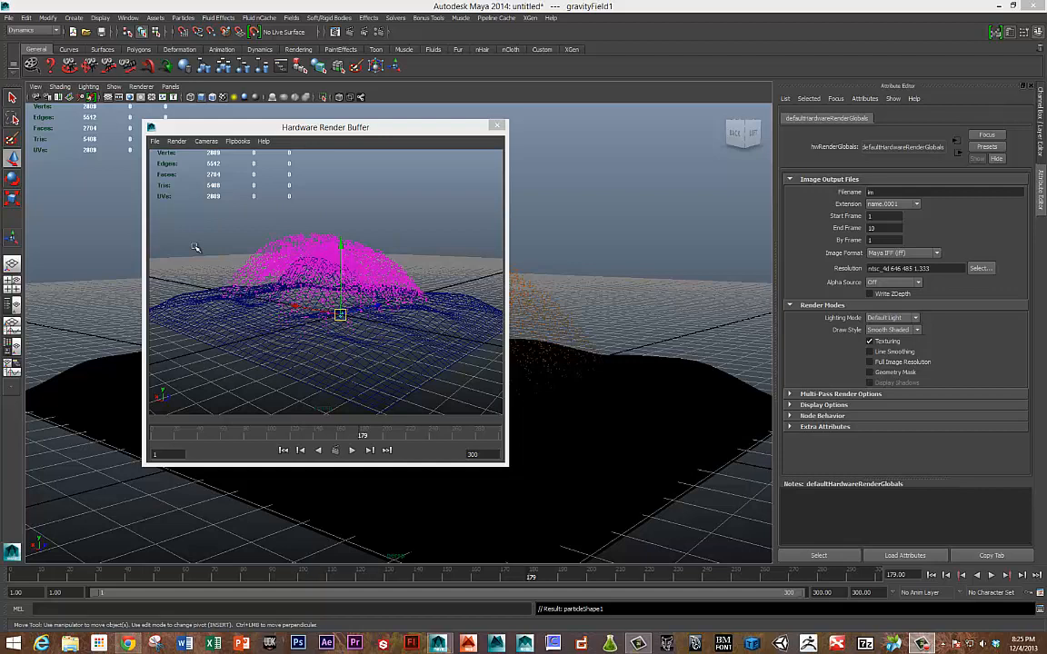
mouse_move(338, 343)
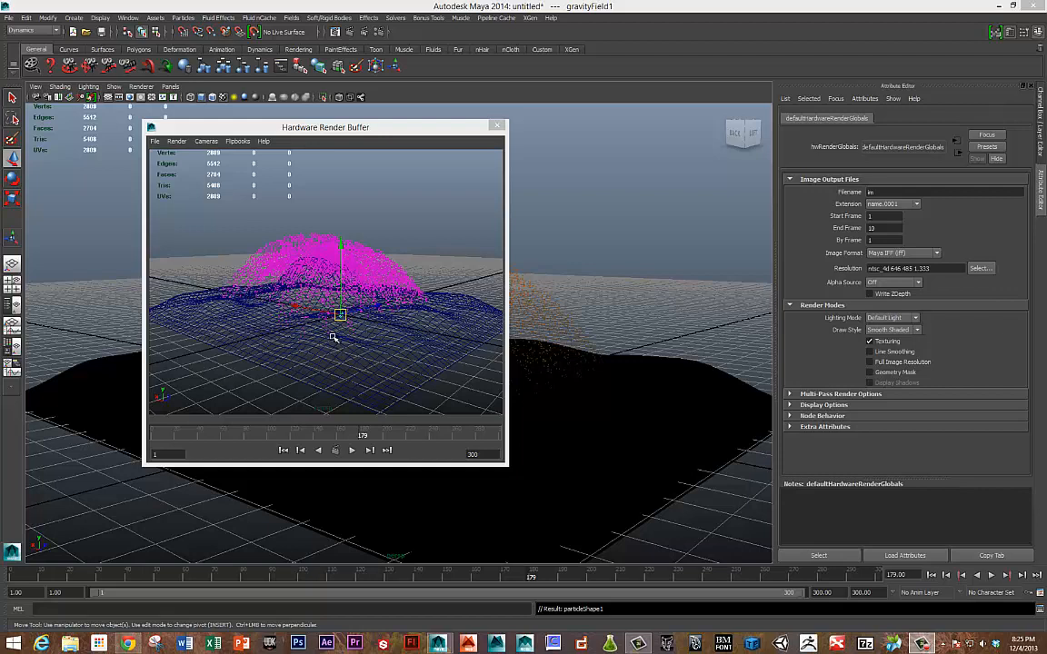
mouse_move(421, 329)
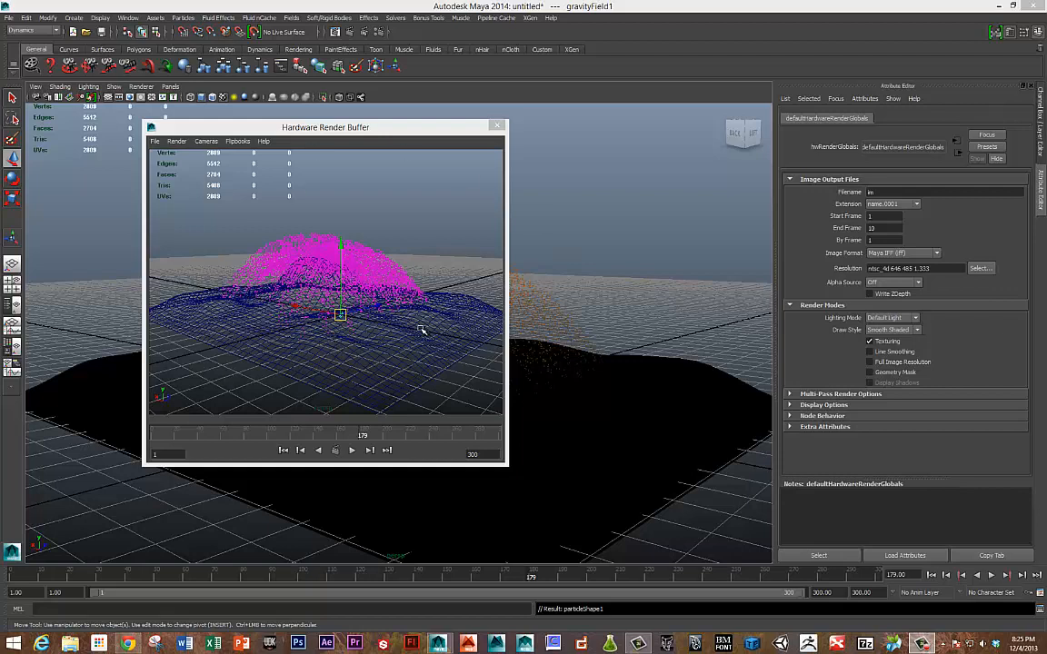
mouse_move(428, 232)
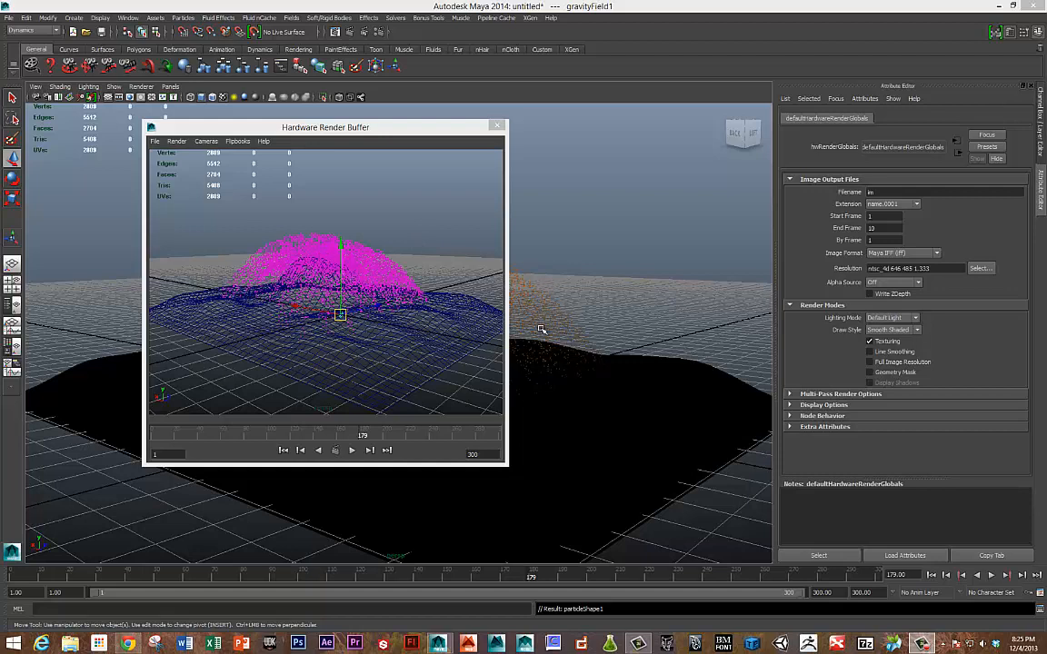
mouse_move(522, 354)
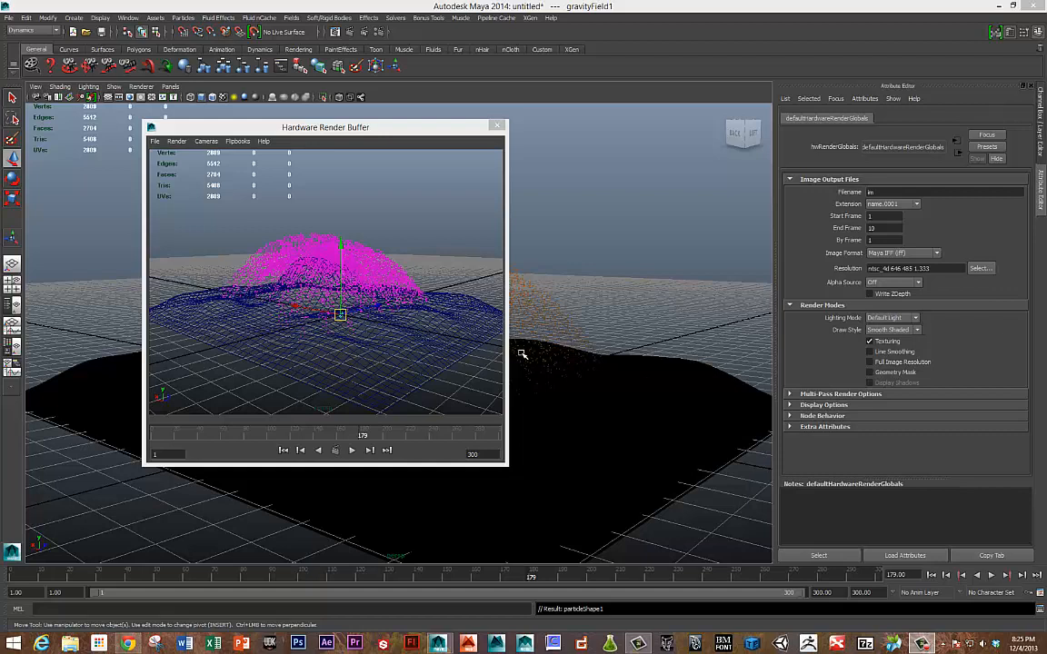